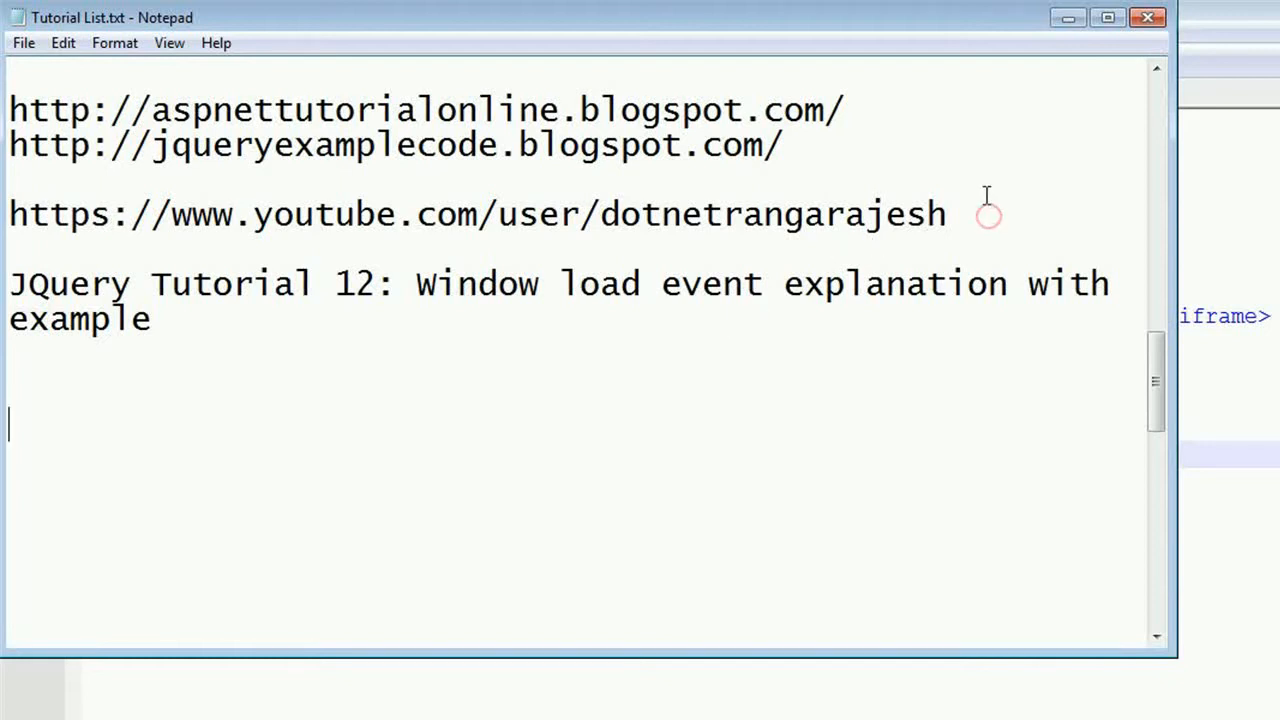
# Select the YouTube channel link line in Tutorial List.txt
pyautogui.tripleClick(476, 212)
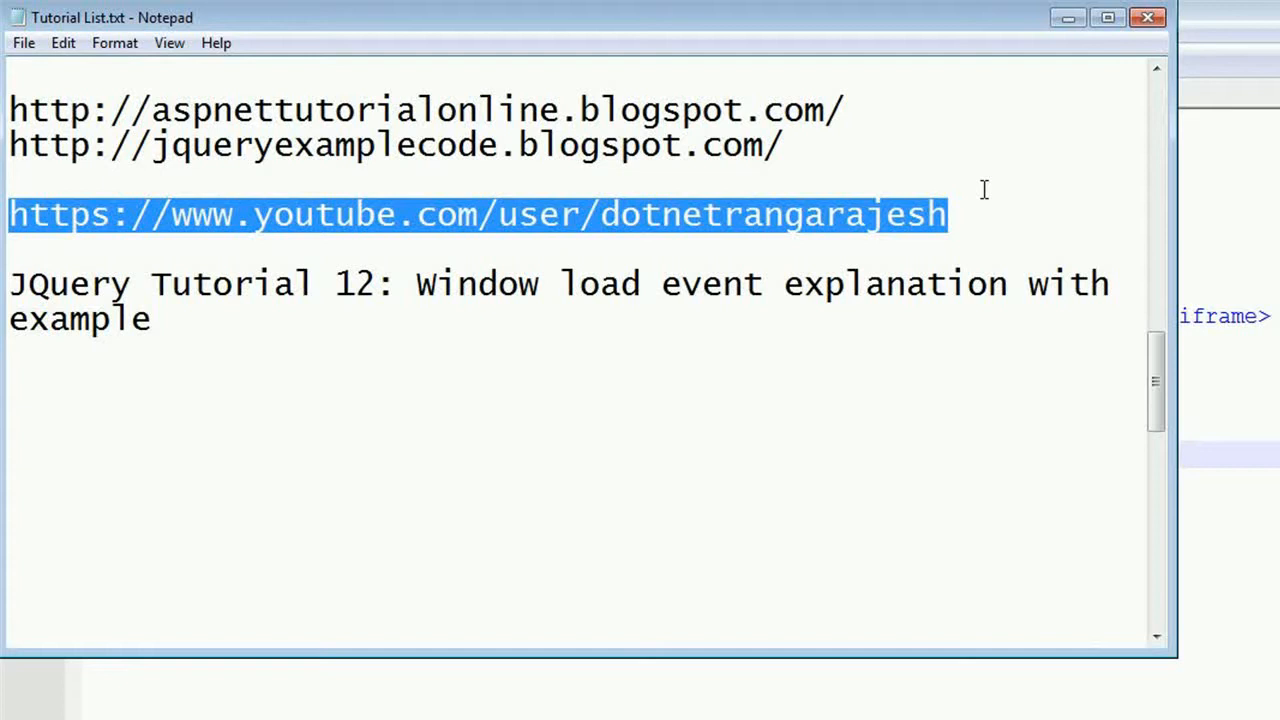
pyautogui.moveTo(670, 364)
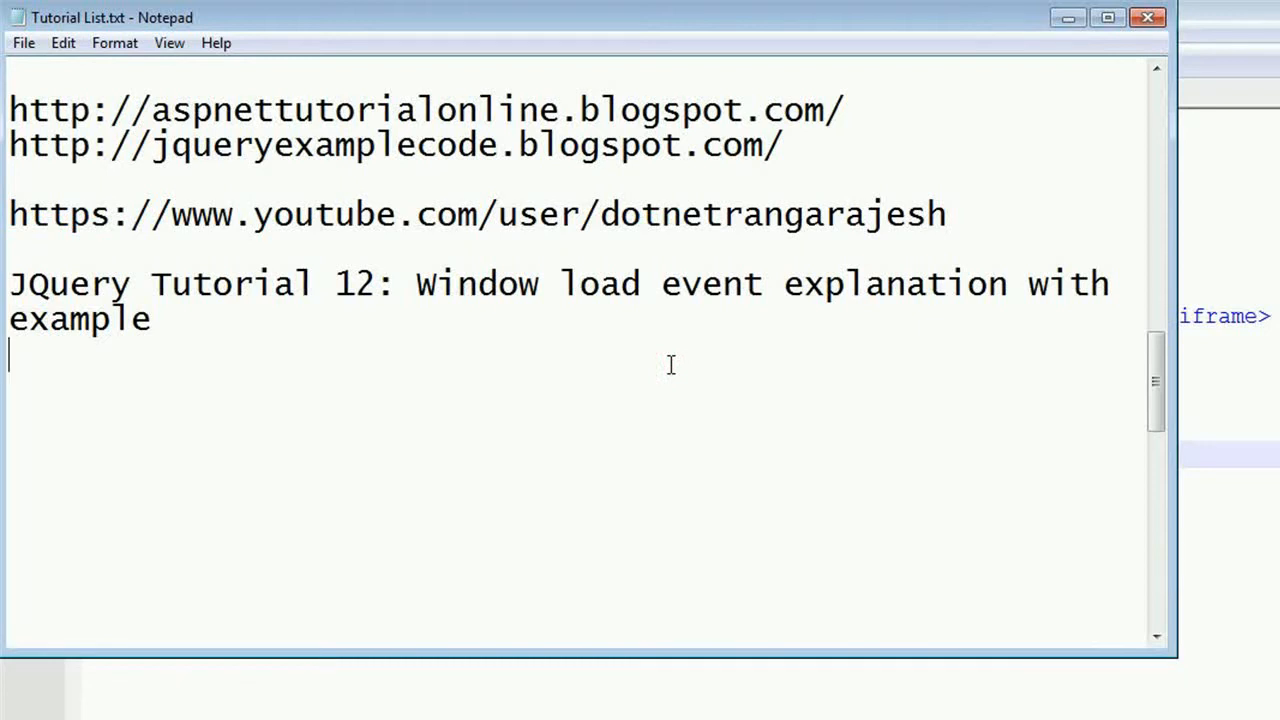
pyautogui.moveTo(598, 378)
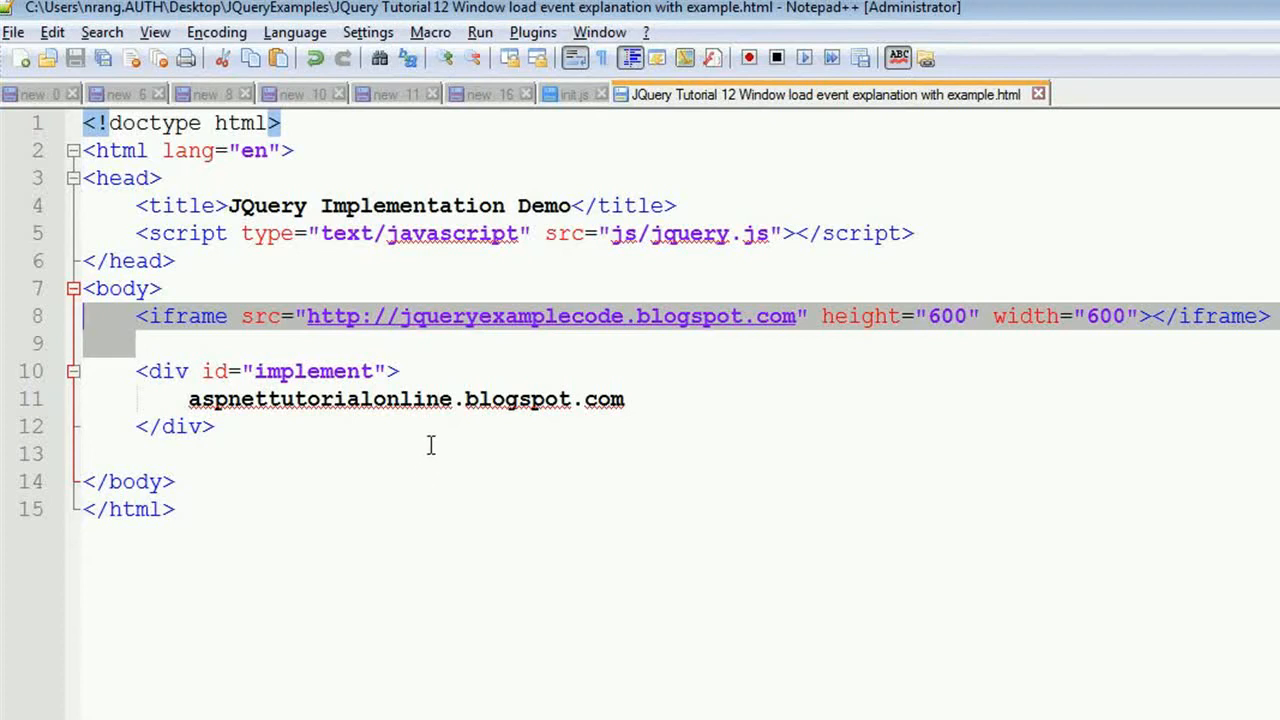
# Begin an opening <script> tag on blank line 13 below the implement div
pyautogui.click(430, 452)
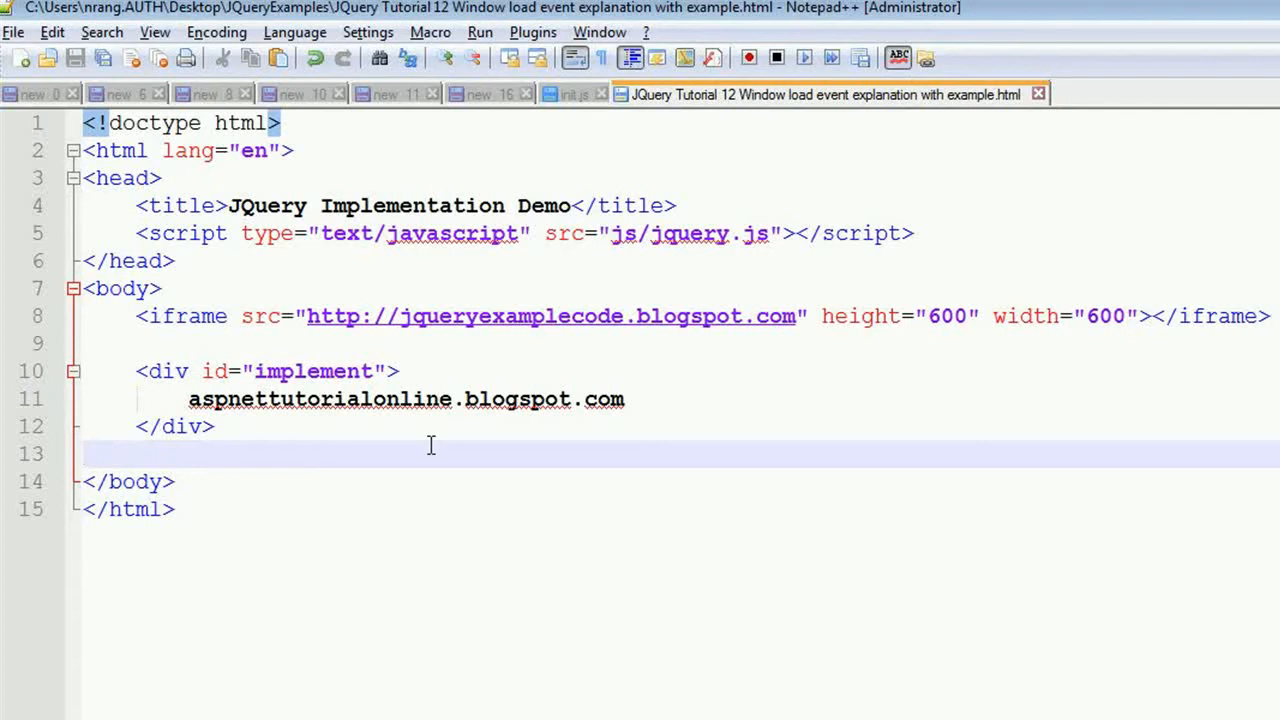
pyautogui.click(84, 452)
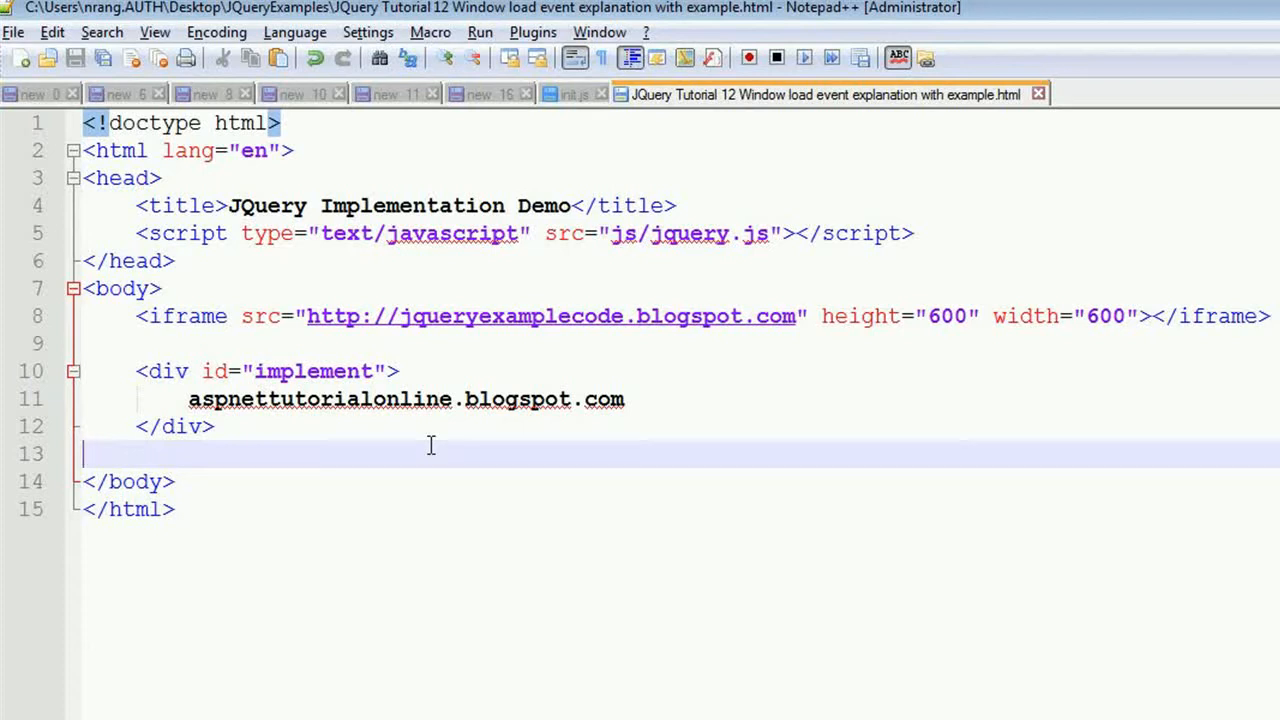
pyautogui.write('<script>')
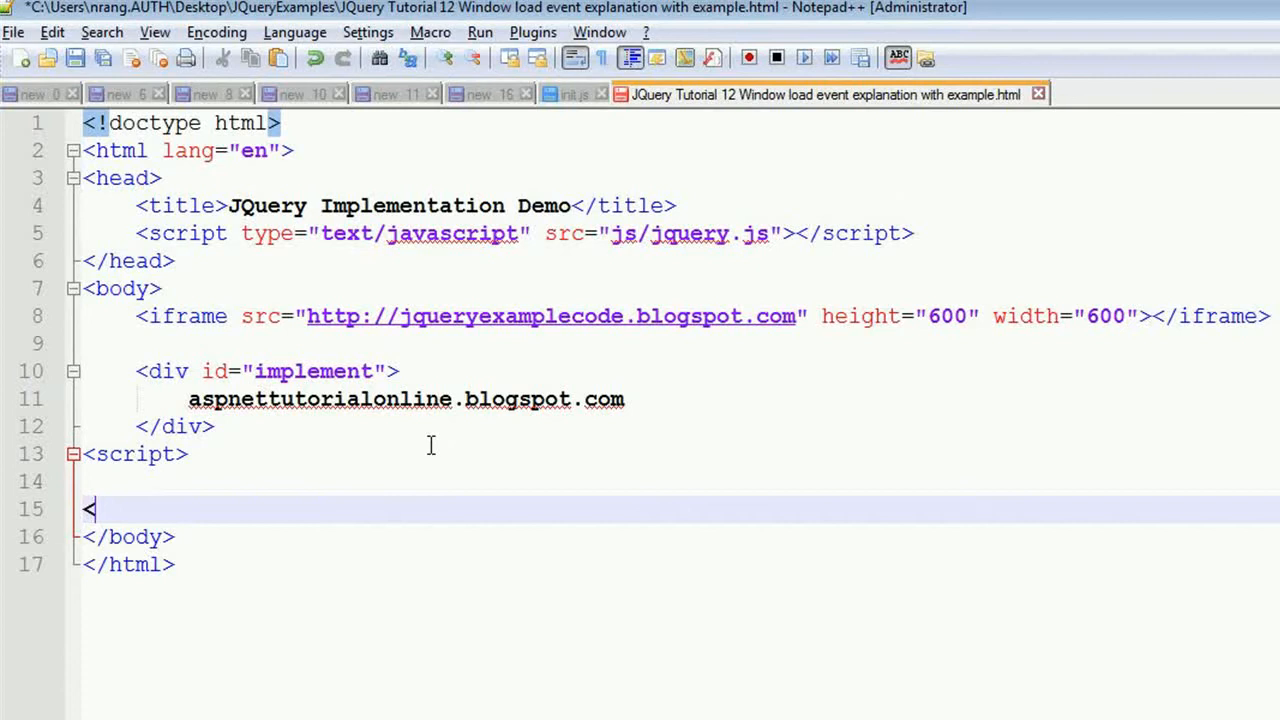
# Close the script tag and write a $(window).load(function(){ handler inside it
pyautogui.write('/script>')
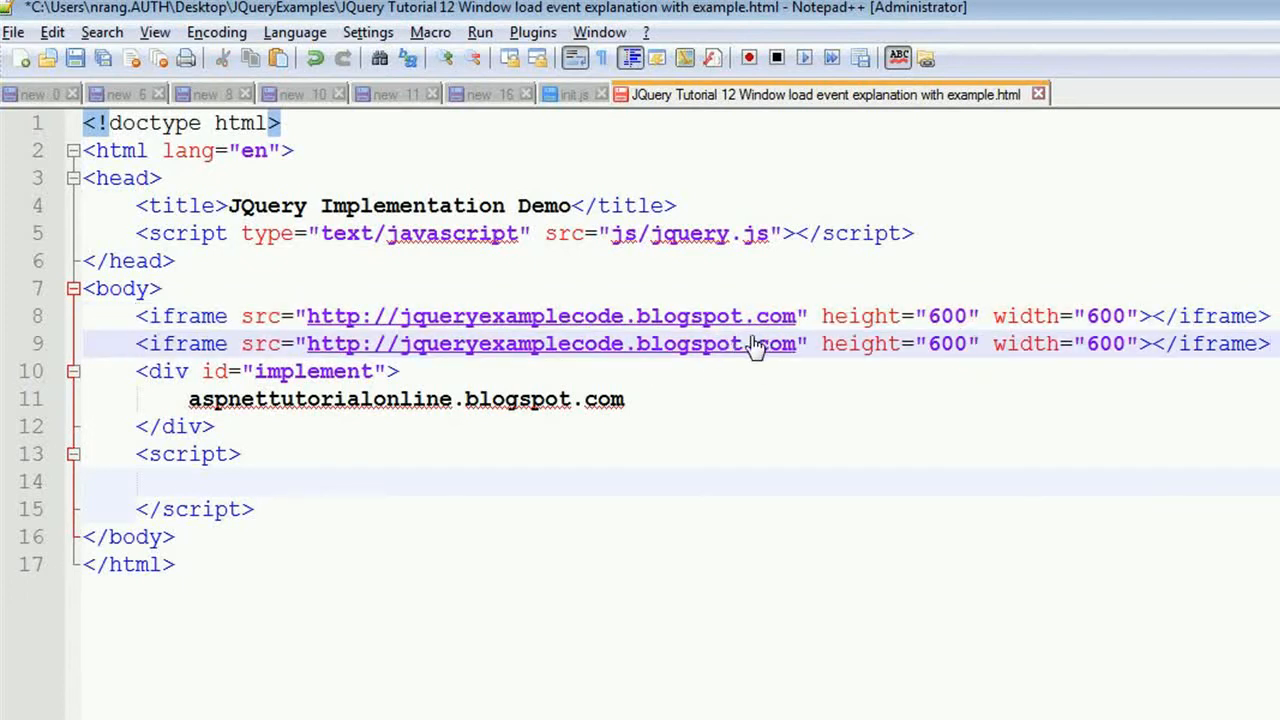
pyautogui.moveTo(624, 352)
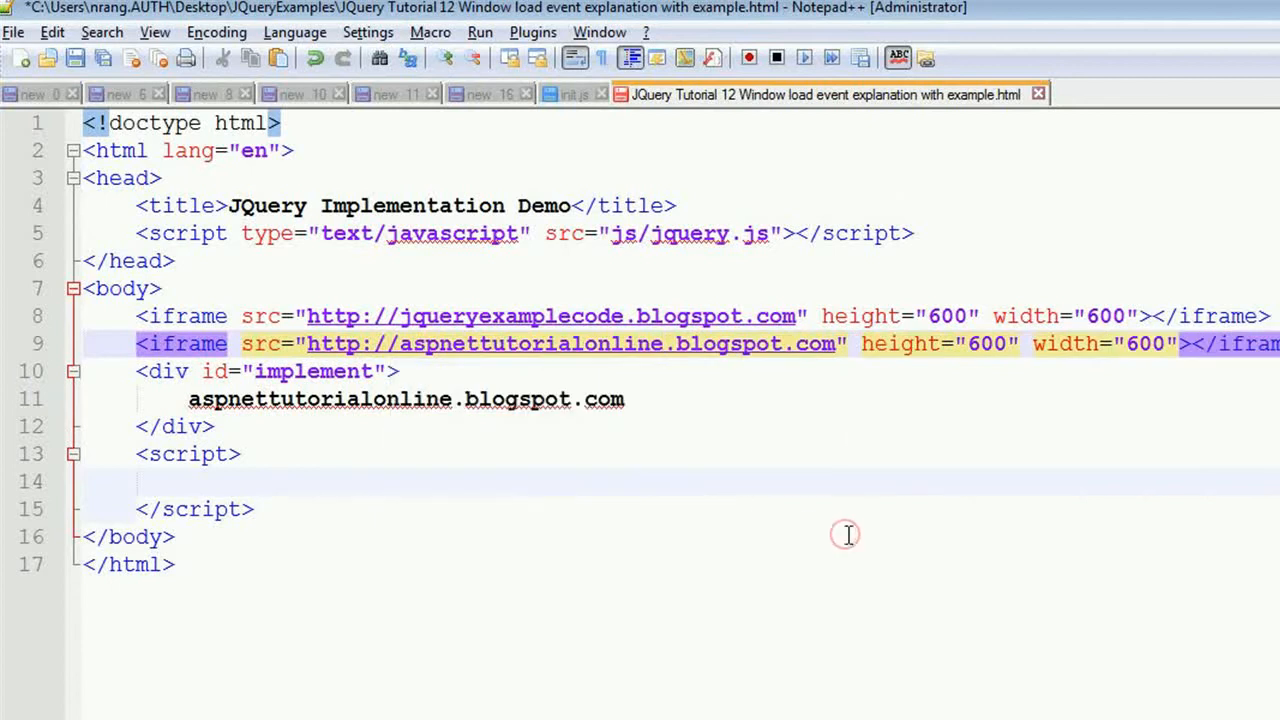
pyautogui.click(248, 464)
pyautogui.write('$(window')
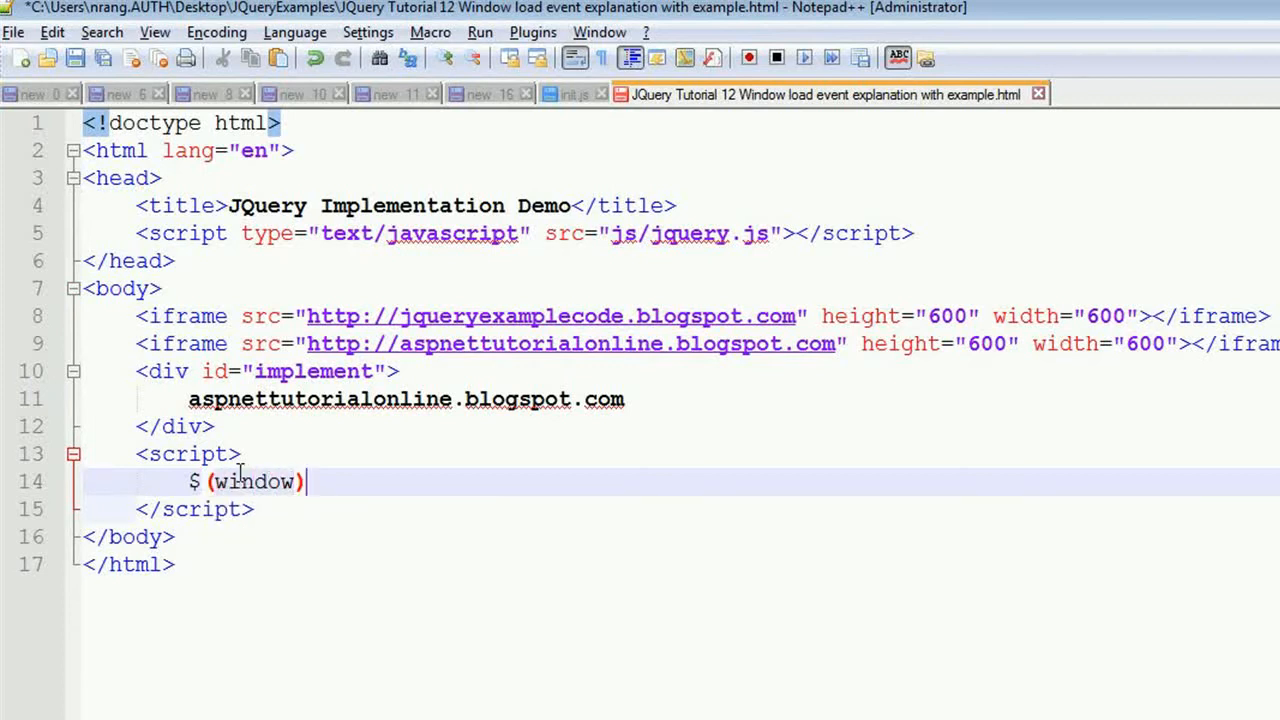
pyautogui.write('.load')
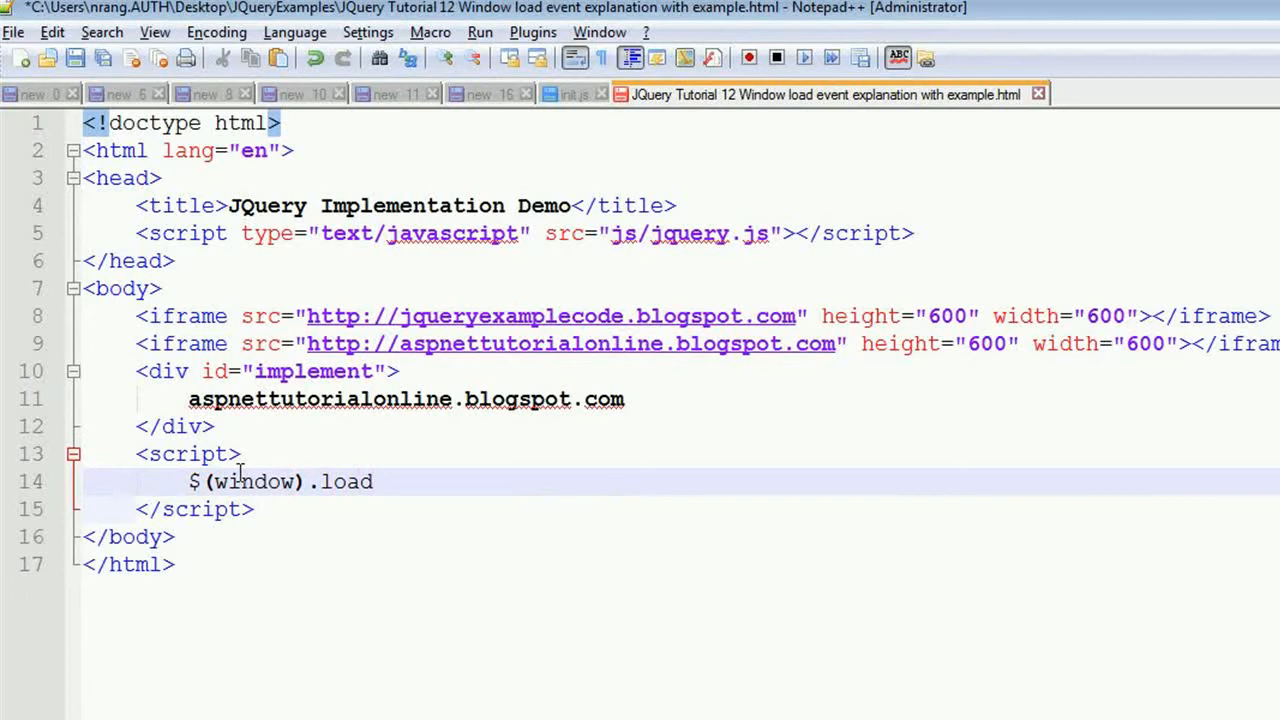
pyautogui.write('()')
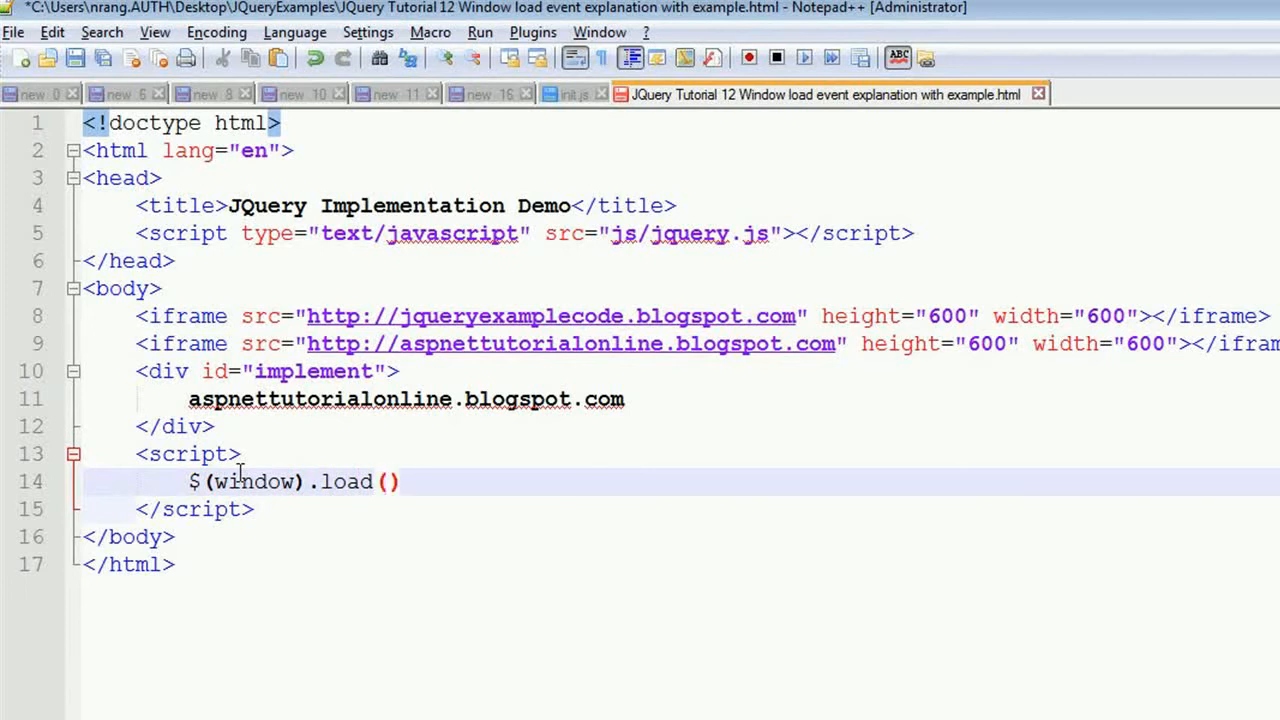
pyautogui.write('function')
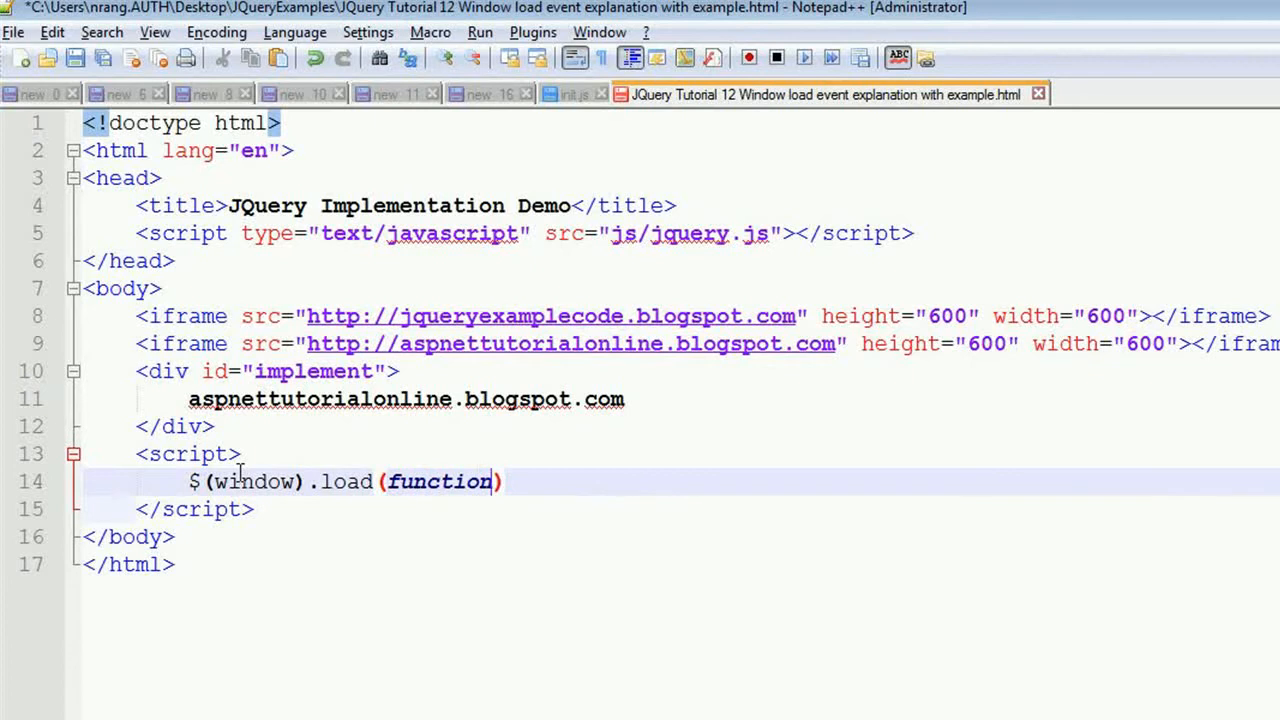
pyautogui.write('(){')
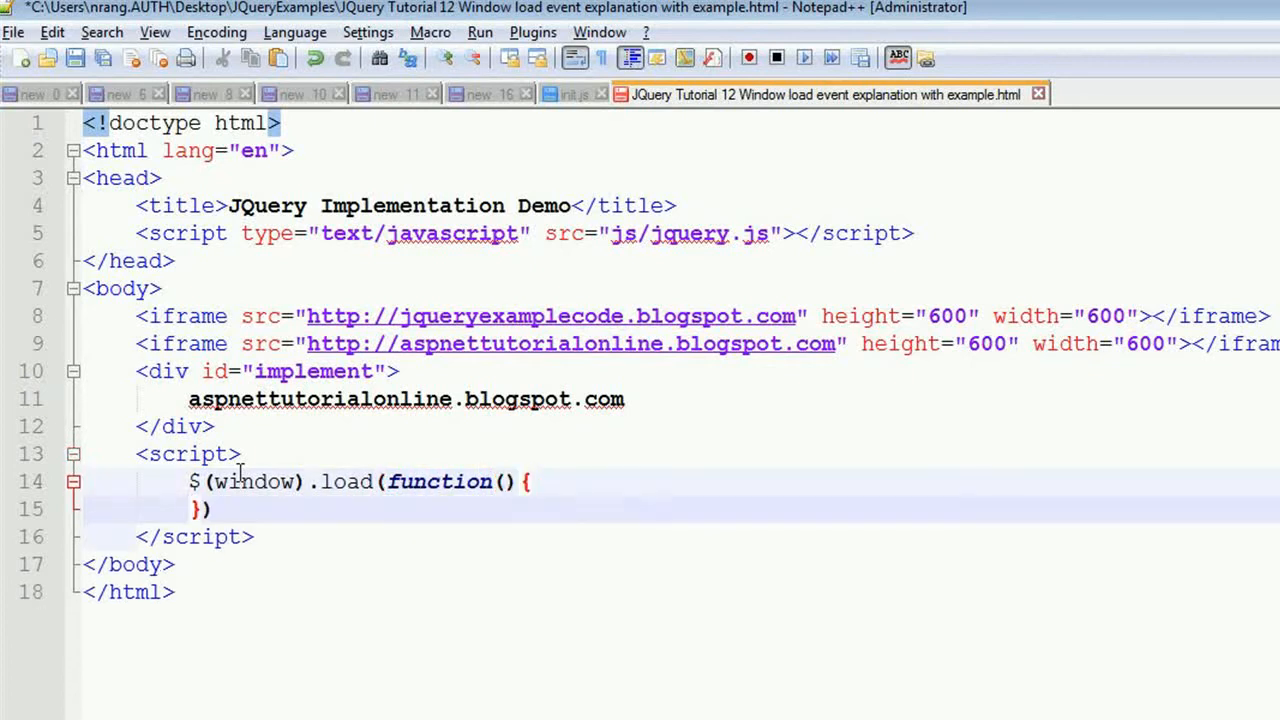
pyautogui.press('Return')
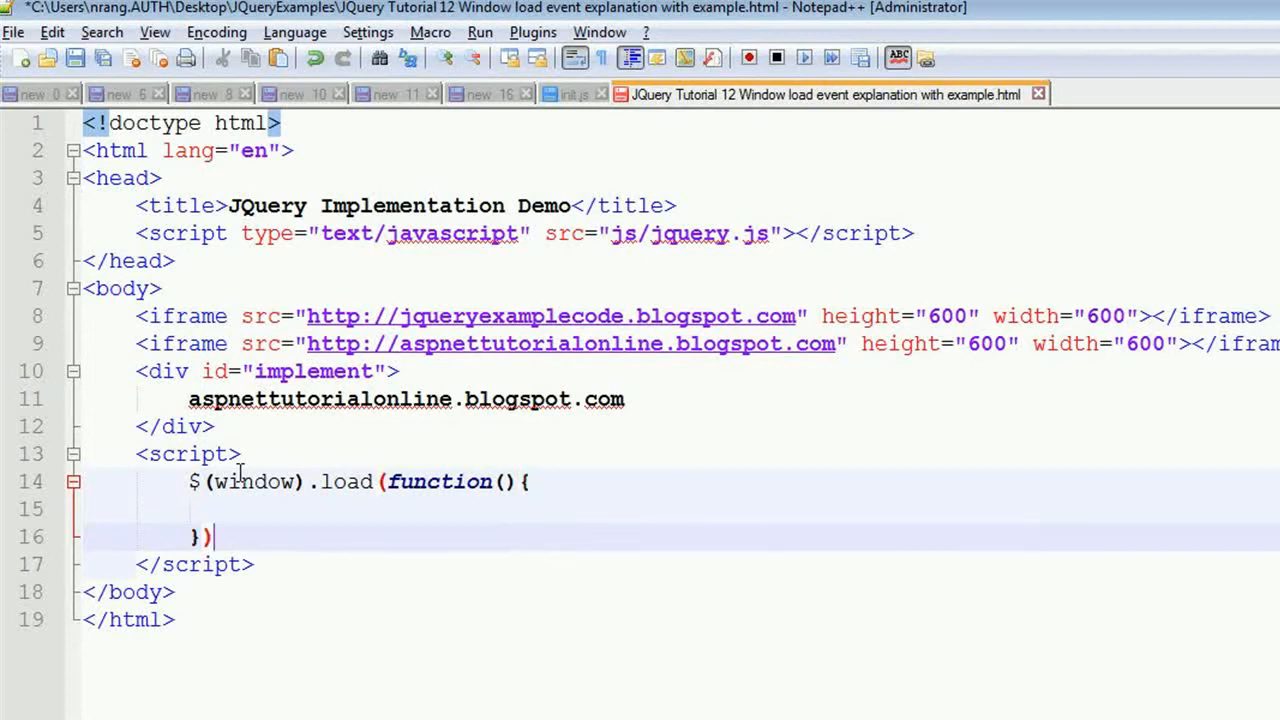
# Add alert("Complete window loaded"); in the handler body and start running the page
pyautogui.write(';')
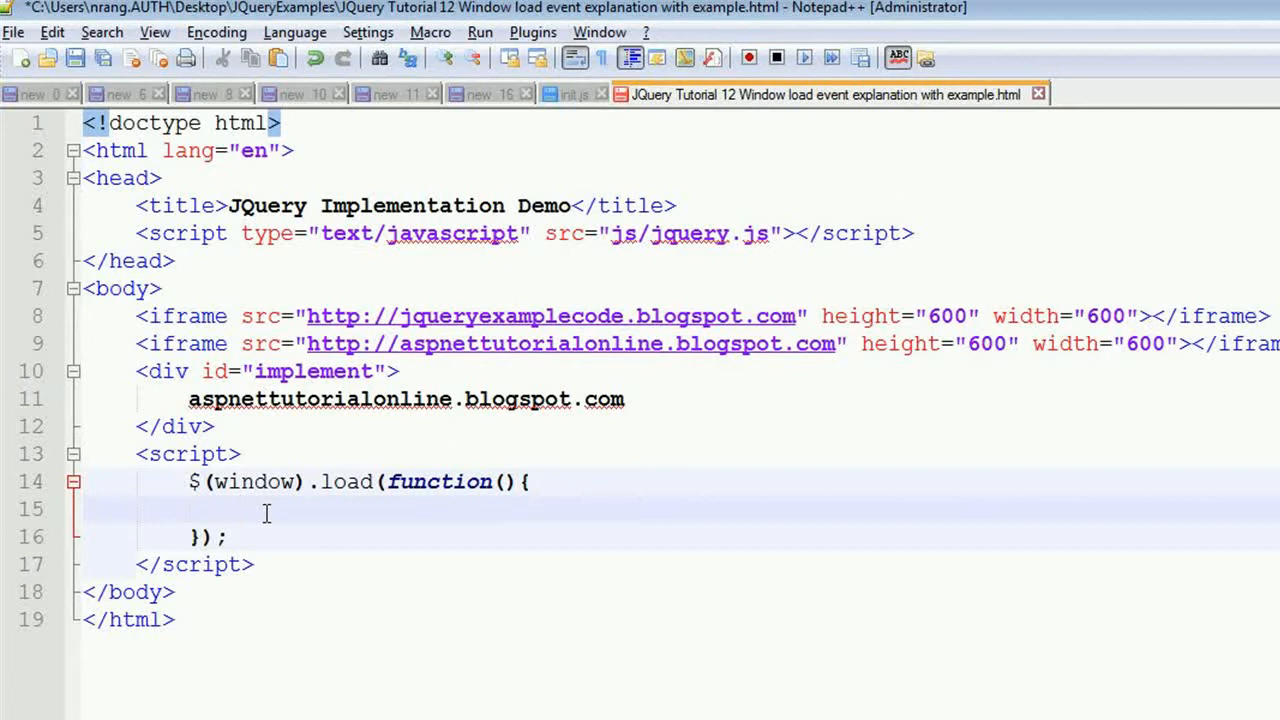
pyautogui.write('alert()')
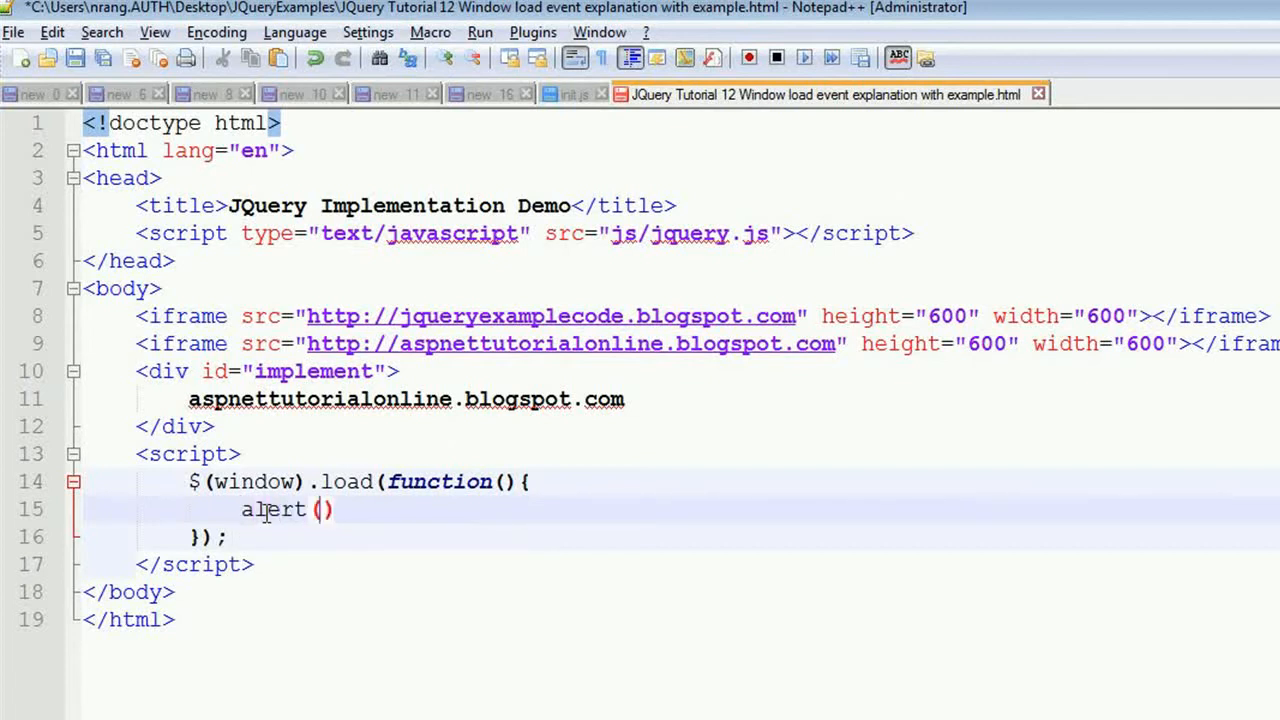
pyautogui.write('""')
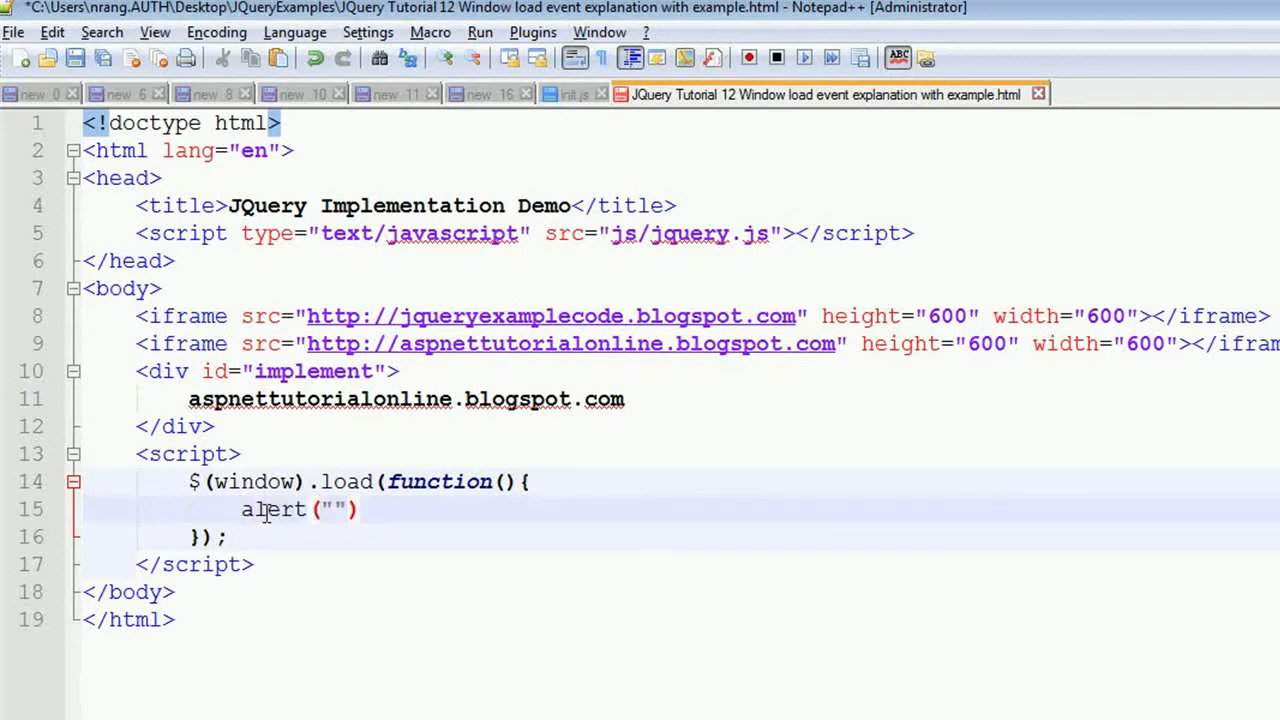
pyautogui.write('Comple')
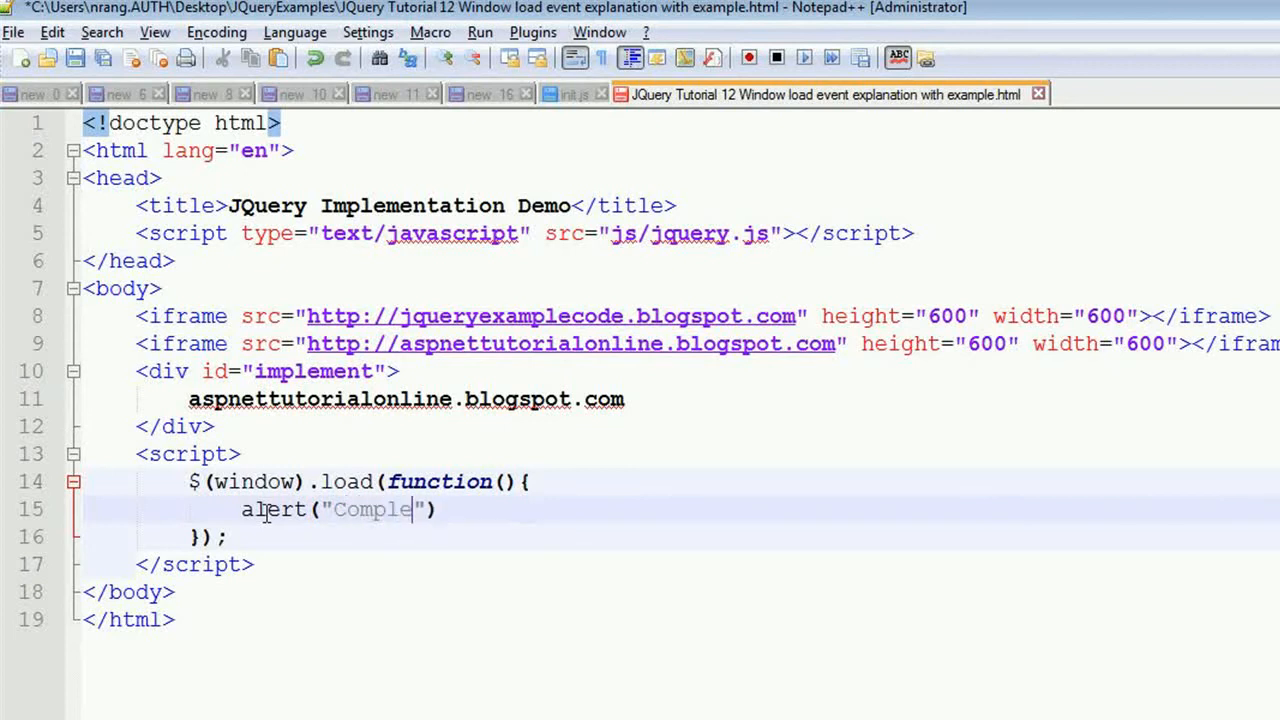
pyautogui.write('window')
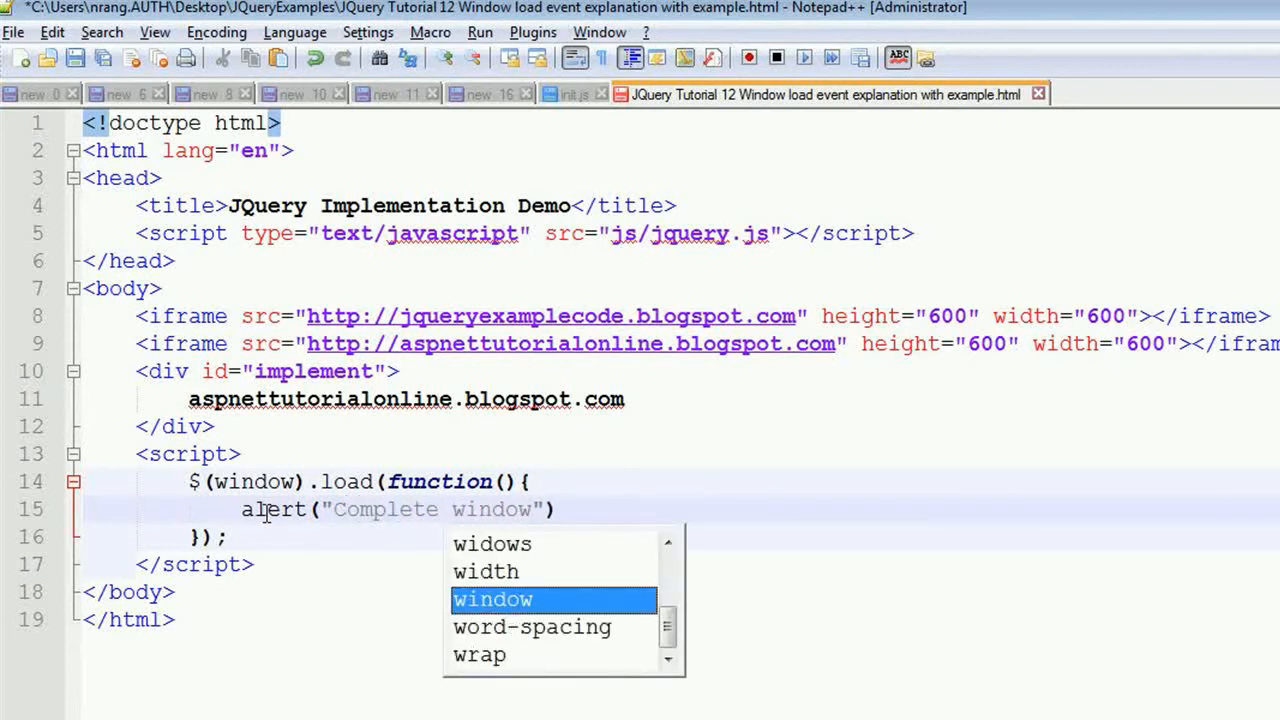
pyautogui.write('loaded')
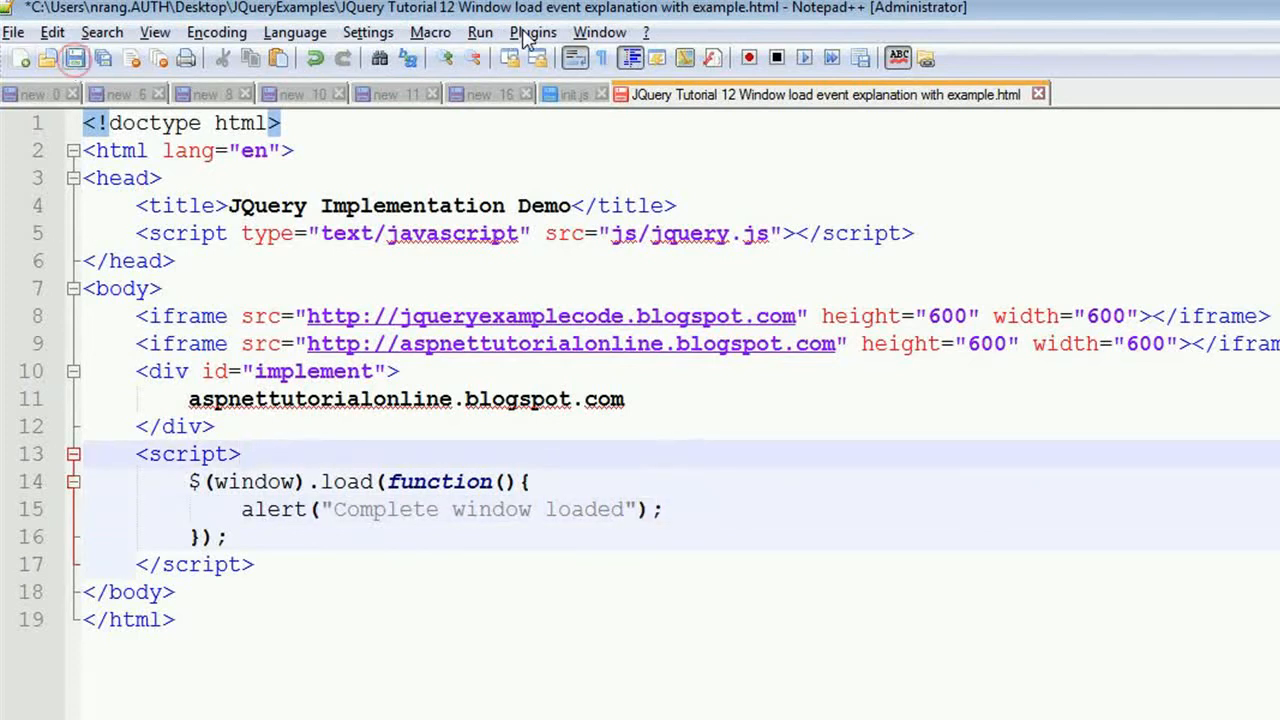
pyautogui.click(480, 32)
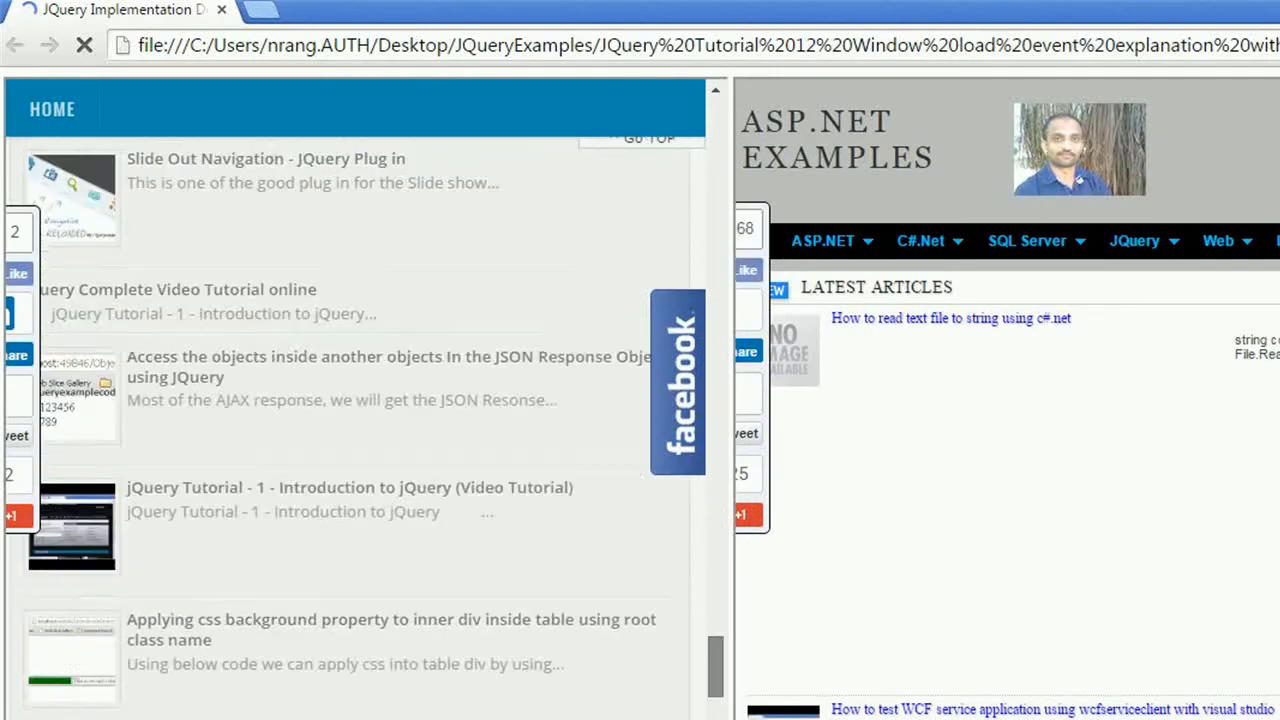
# Scroll the loaded iframes and dismiss the 'Complete window loaded' alert
pyautogui.scroll(-3)
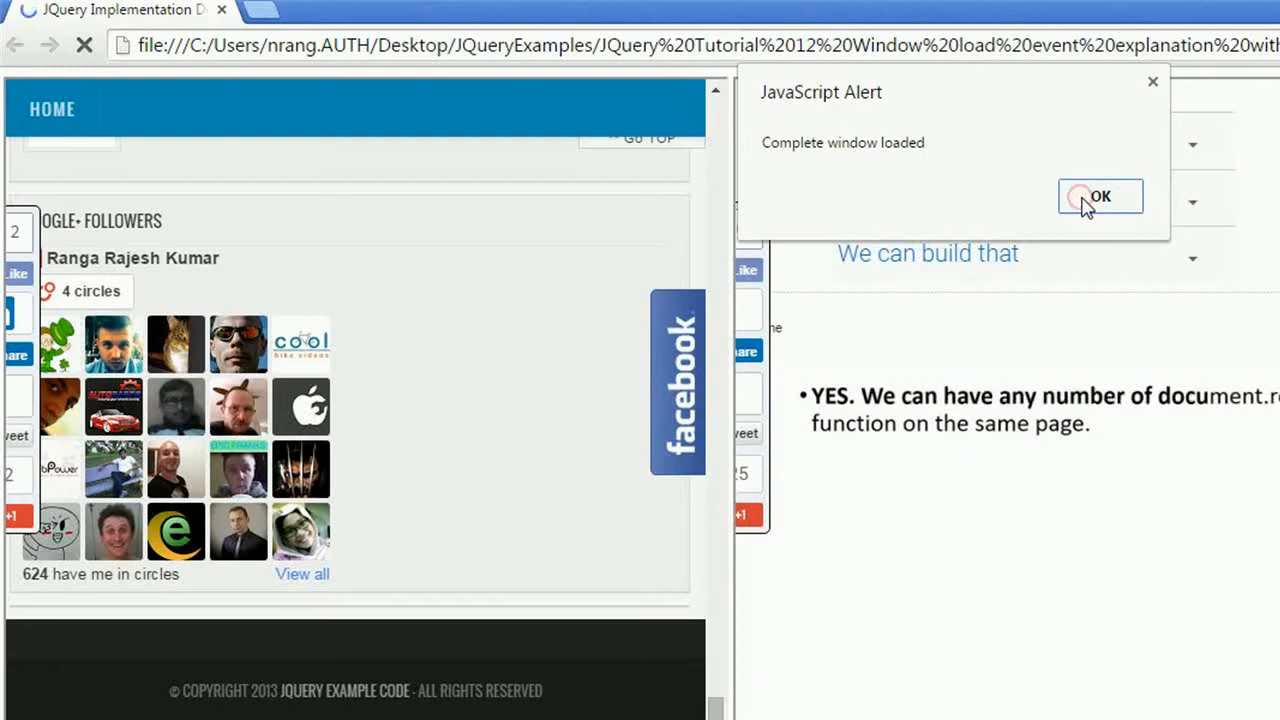
pyautogui.click(1100, 196)
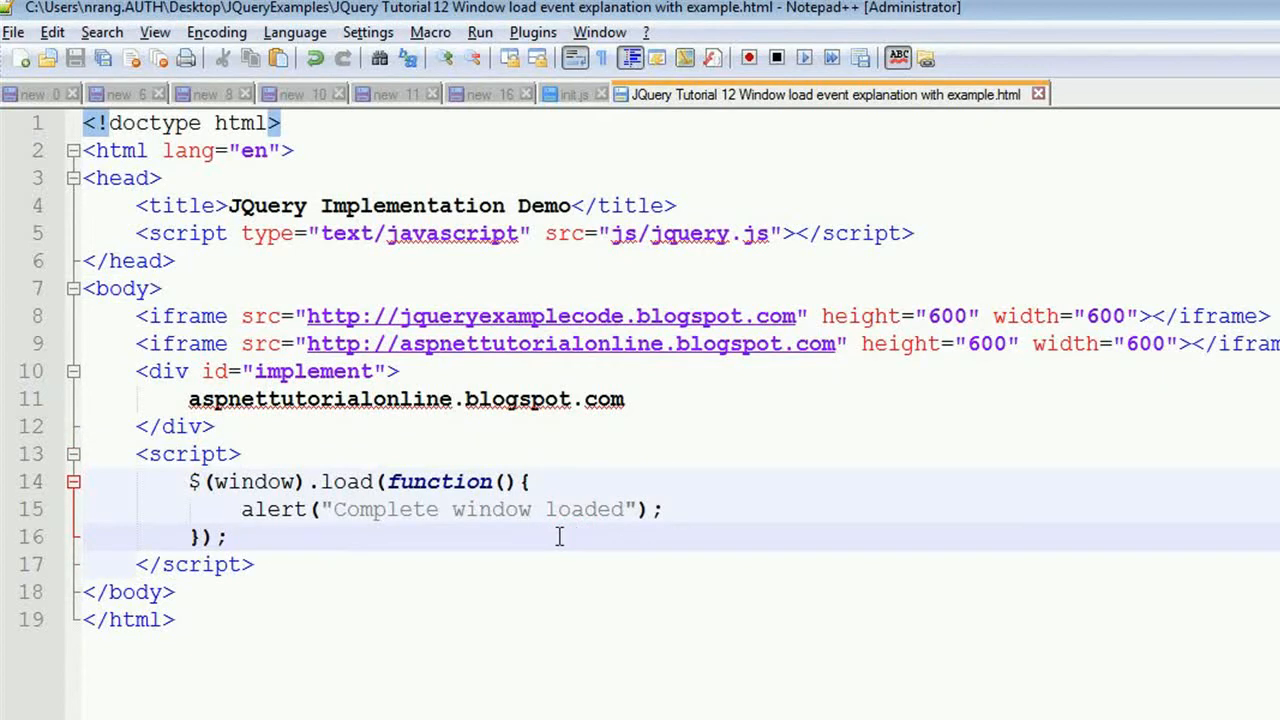
pyautogui.moveTo(322, 496)
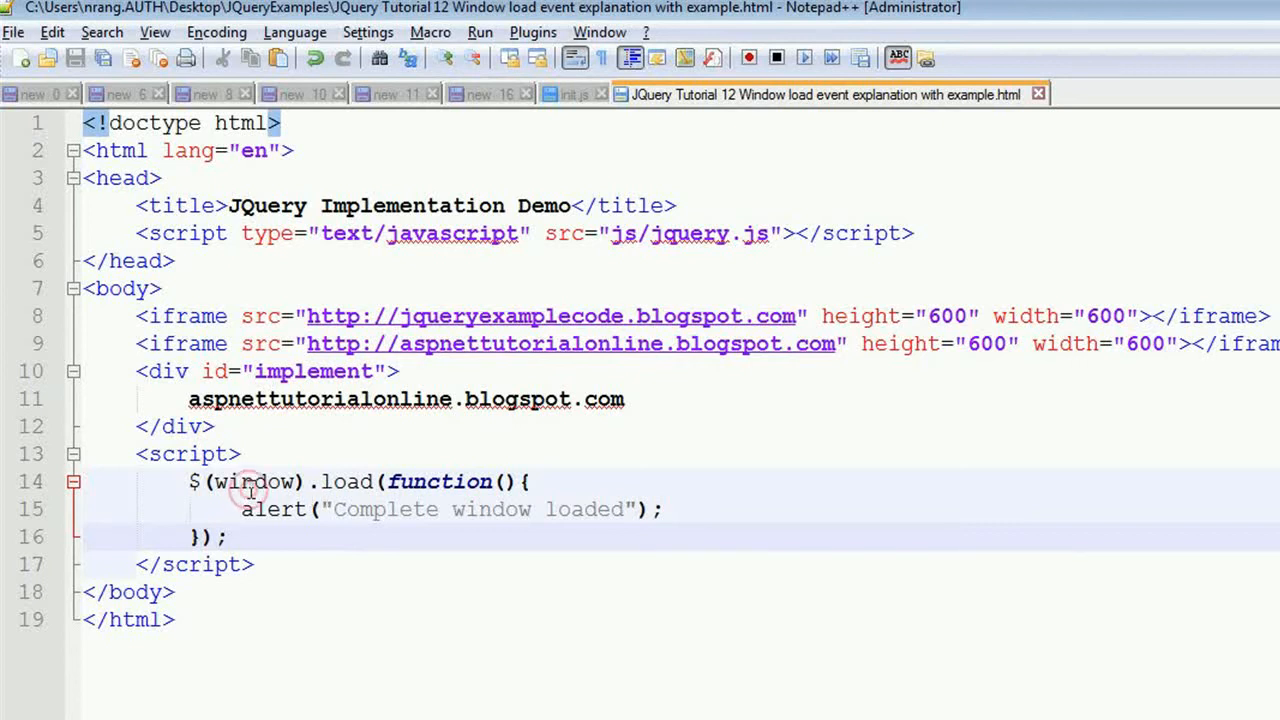
# Change the selector to iframe and remove 'Complete' so the alert reads 'iframe loaded'
pyautogui.write('iframe')
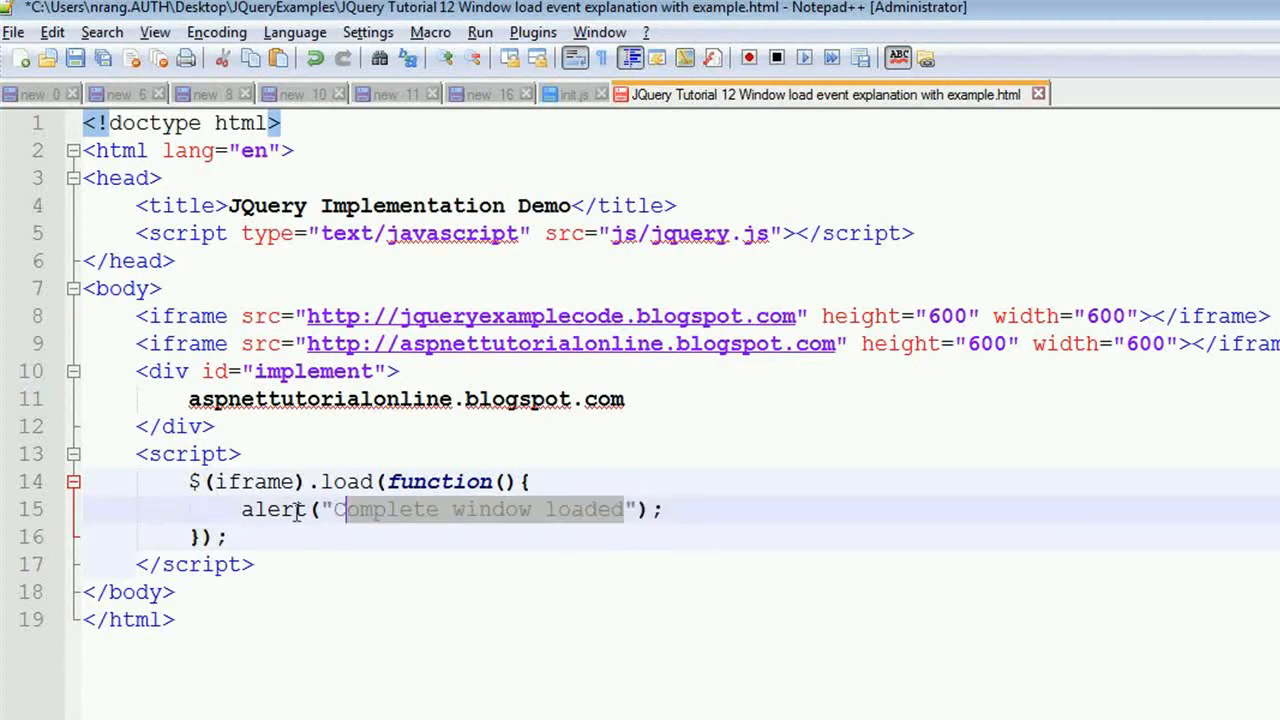
pyautogui.click(238, 452)
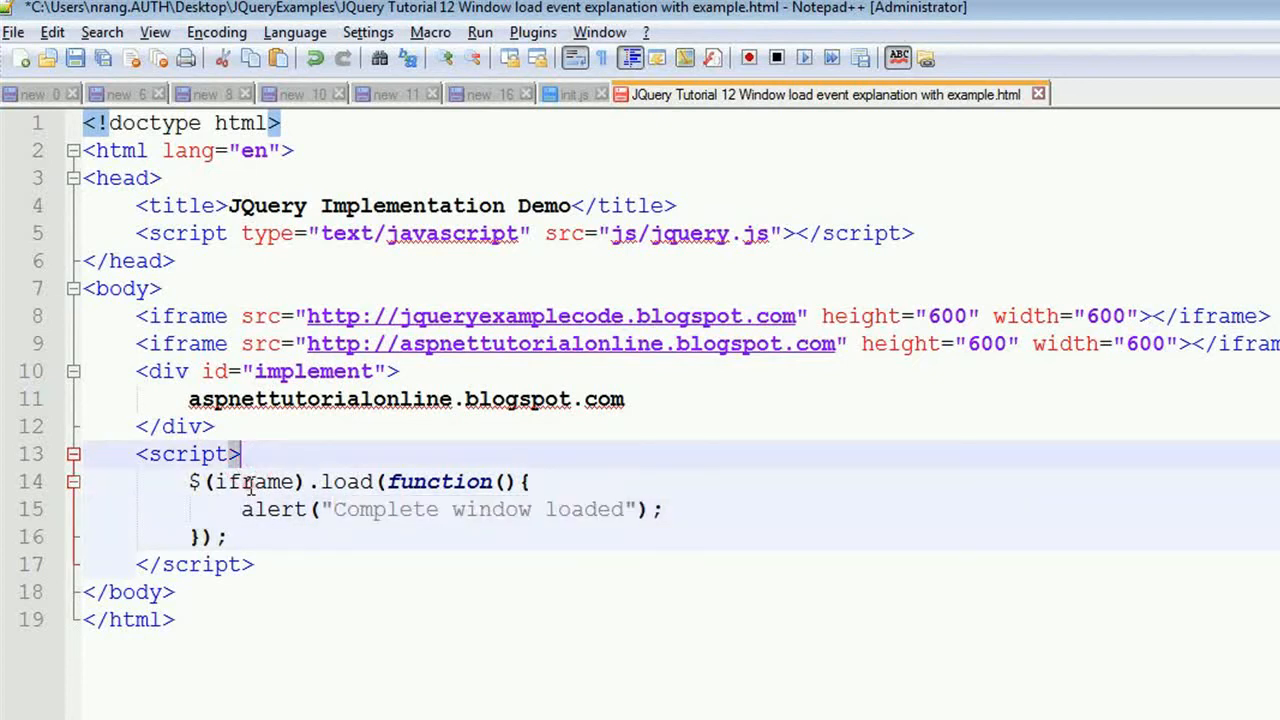
pyautogui.doubleClick(252, 480)
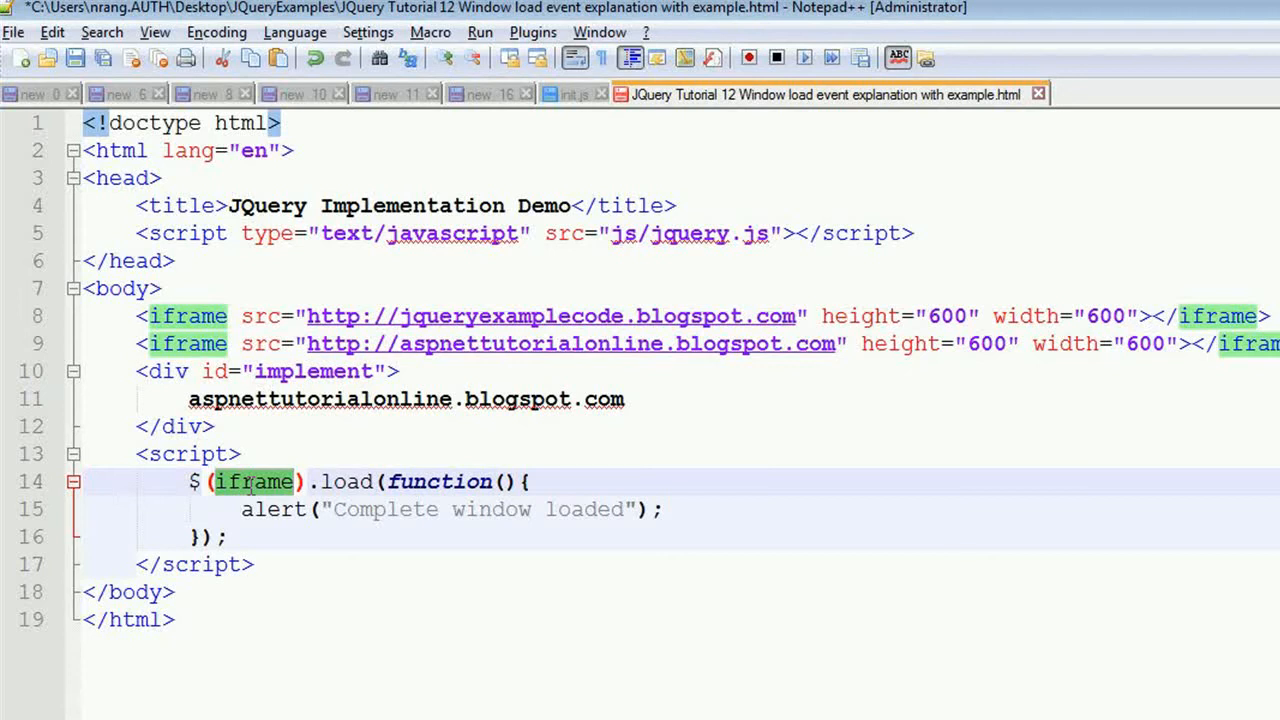
pyautogui.click(388, 510)
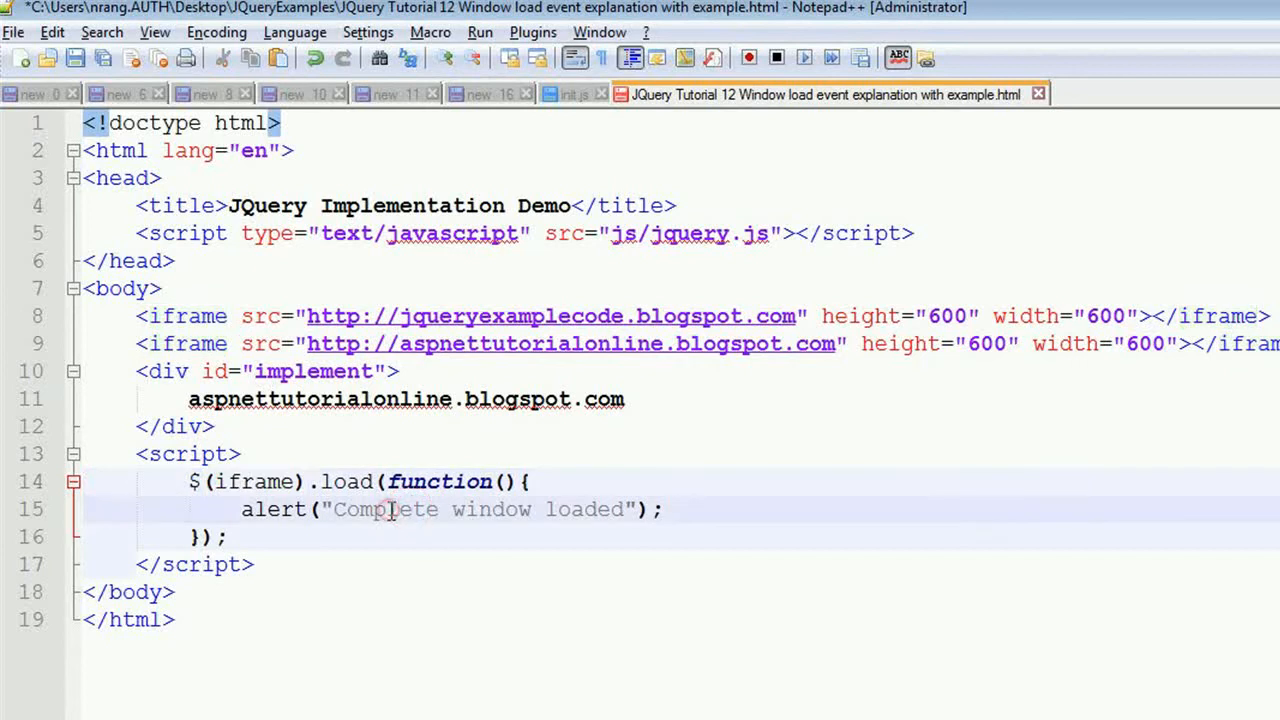
pyautogui.doubleClick(384, 510)
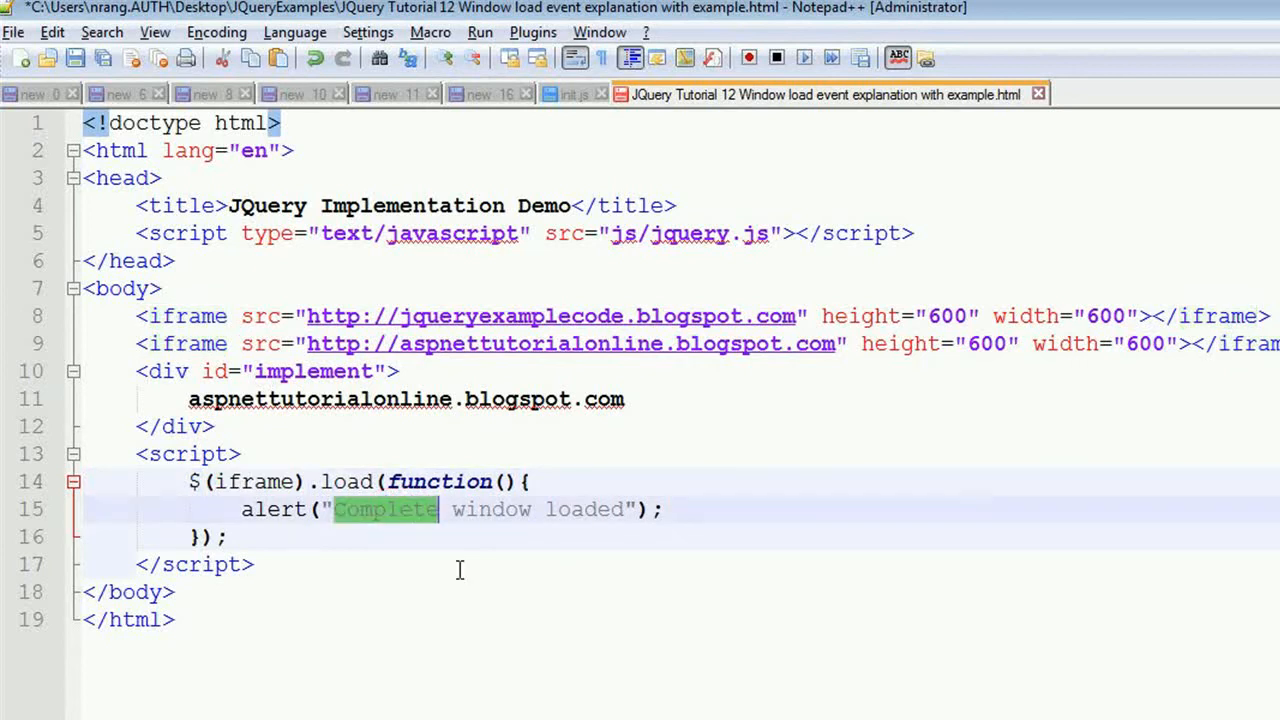
pyautogui.press('Delete')
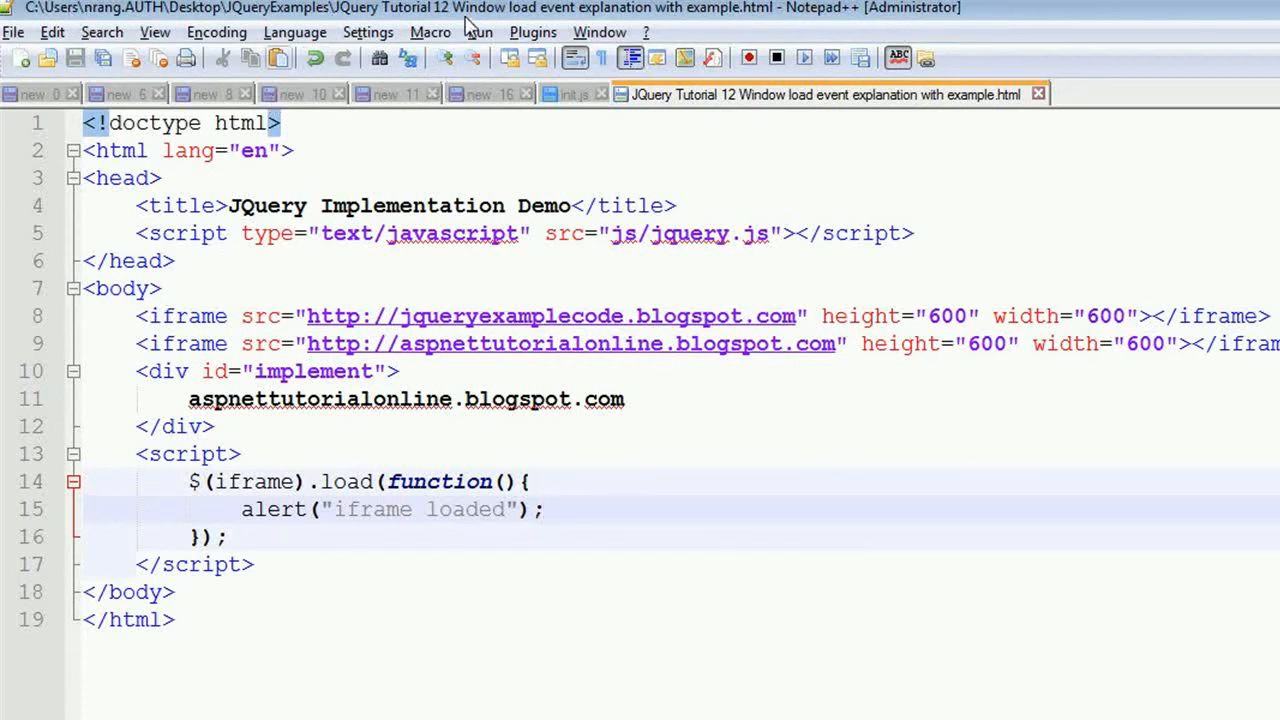
# Quote the selector as $('iframe') so the handler binds to the iframes
pyautogui.click(480, 32)
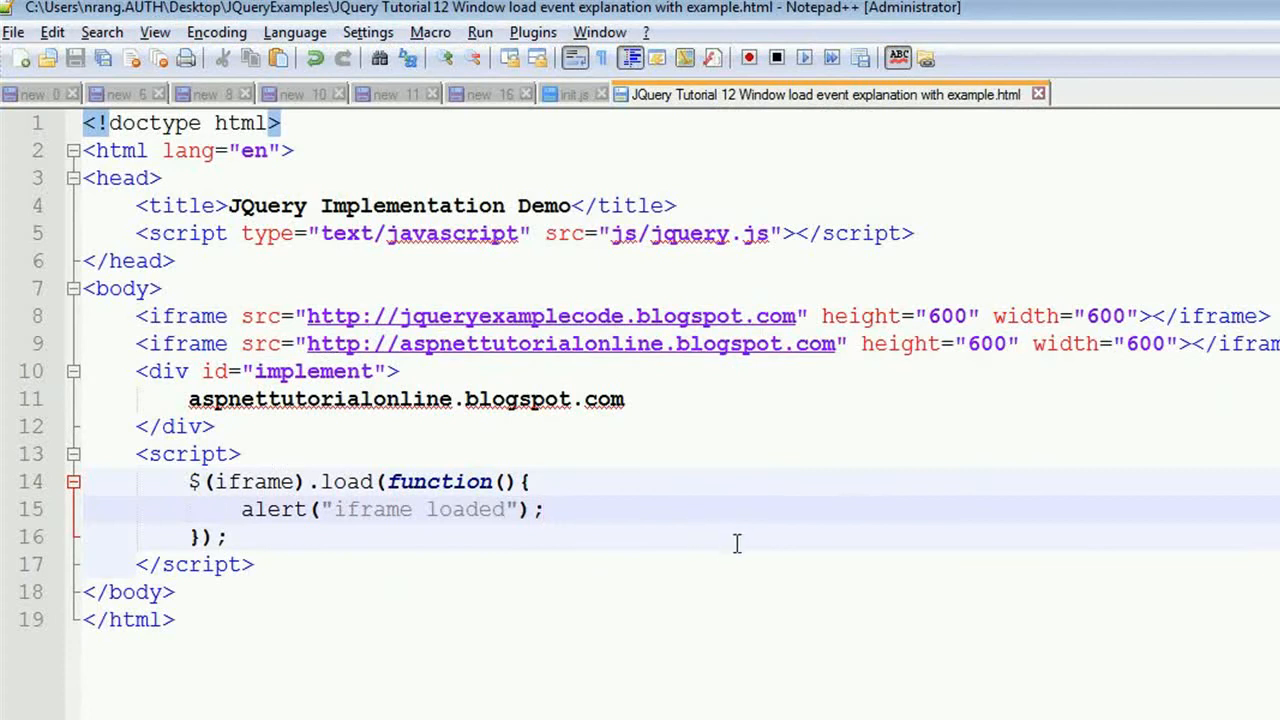
pyautogui.click(228, 536)
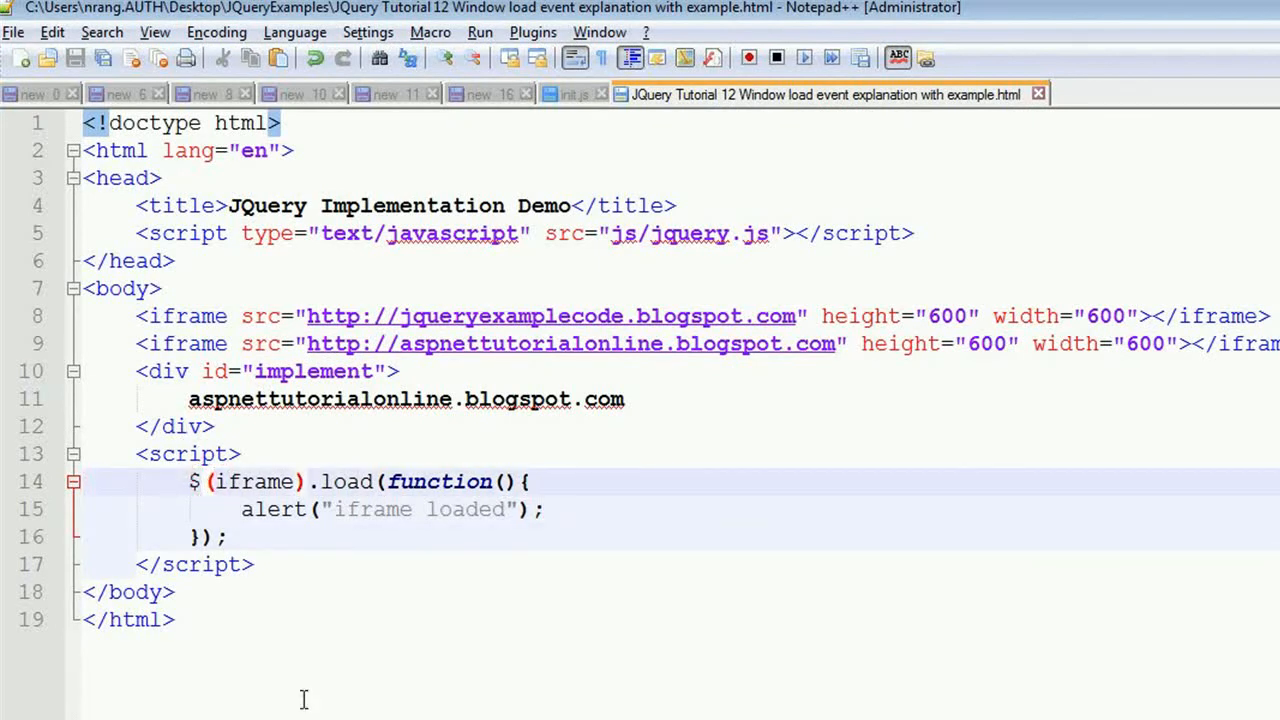
pyautogui.write("'")
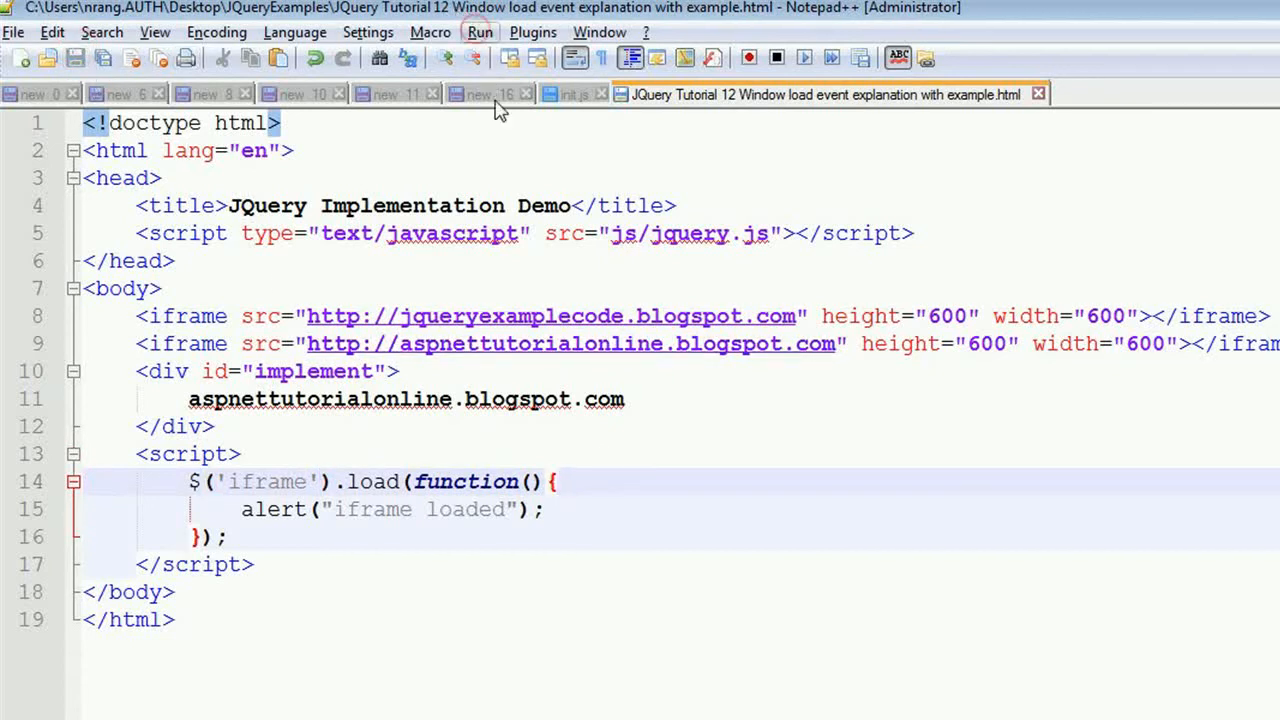
# Launch the updated page in Chrome and dismiss the 'iframe loaded' alert
pyautogui.click(480, 32)
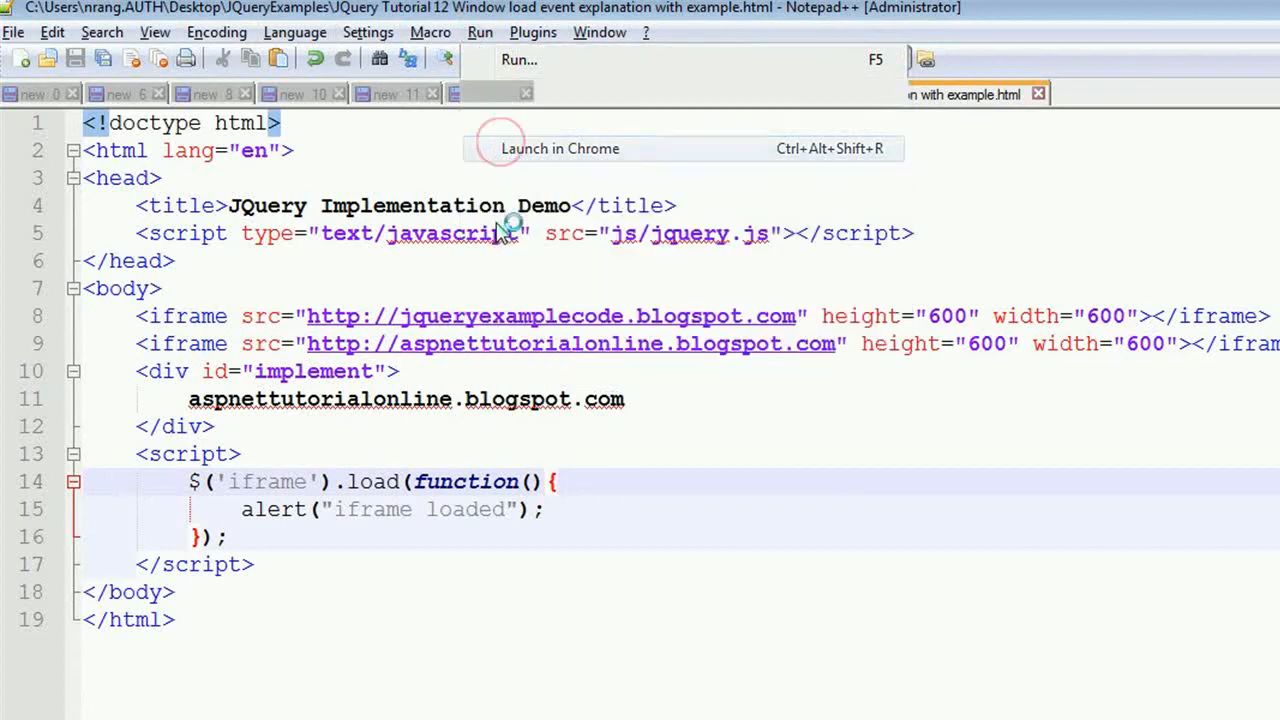
pyautogui.click(560, 148)
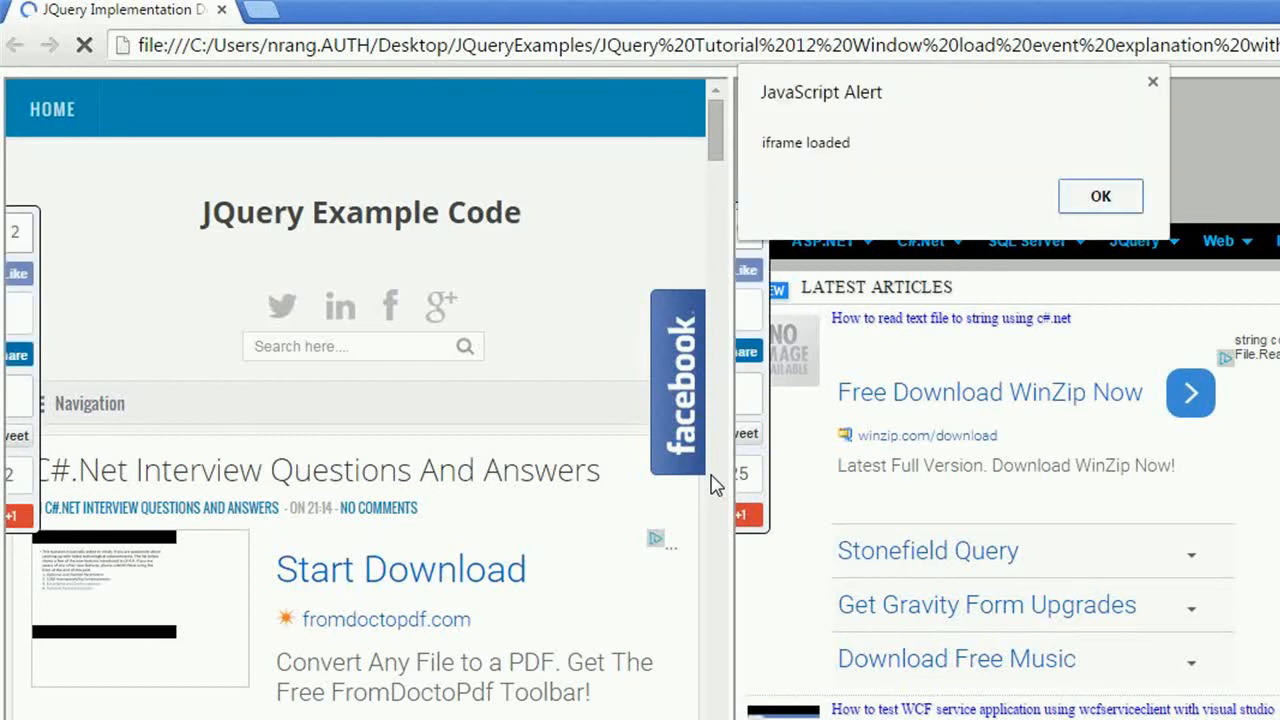
pyautogui.moveTo(1096, 208)
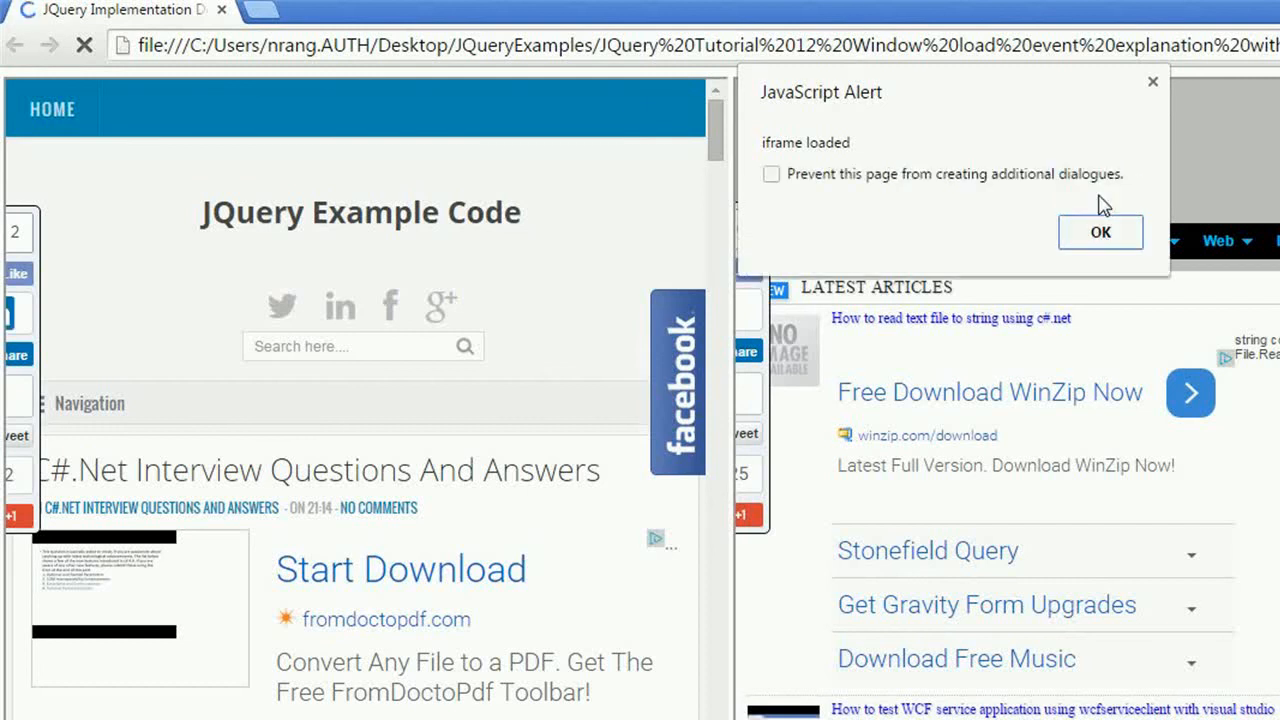
pyautogui.click(1100, 232)
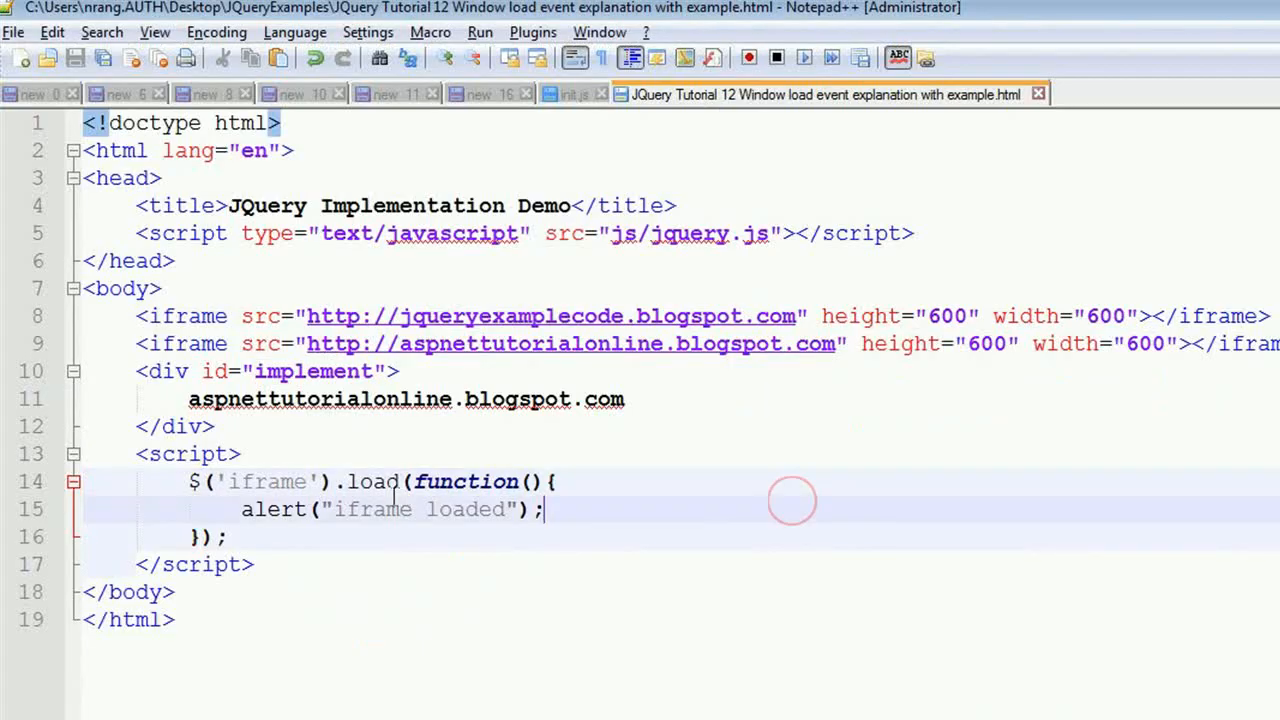
pyautogui.doubleClick(372, 480)
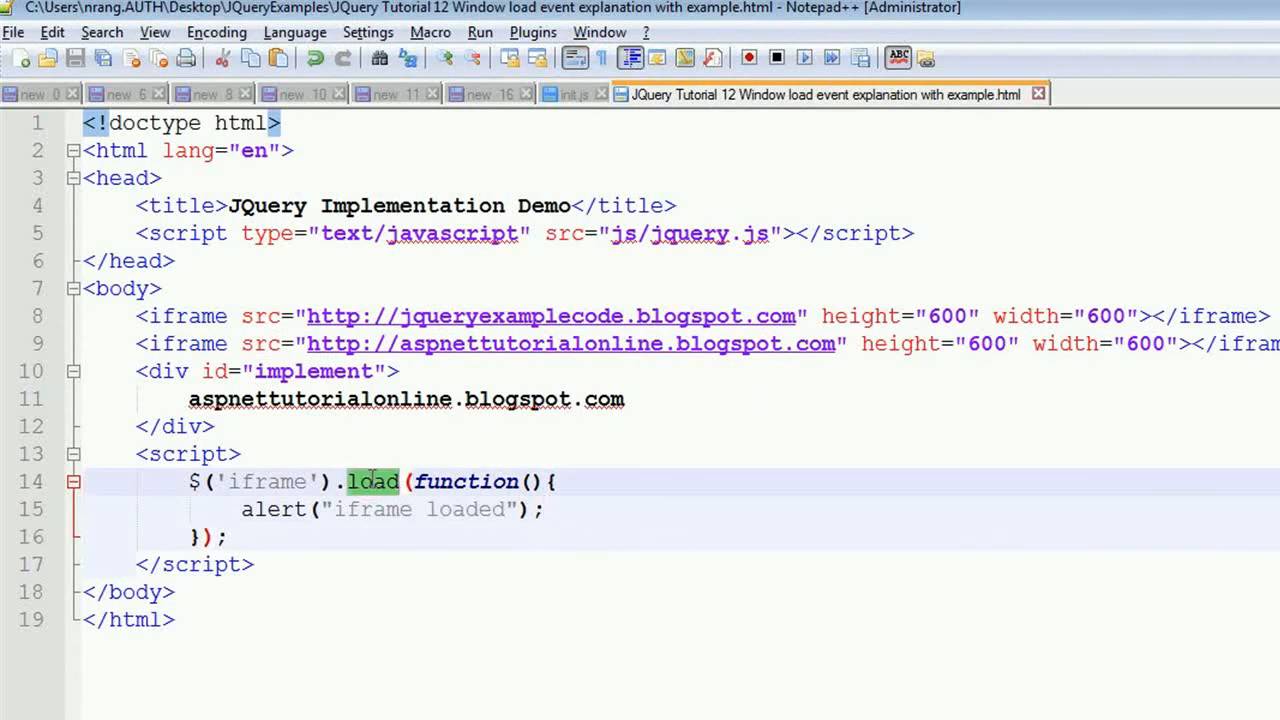